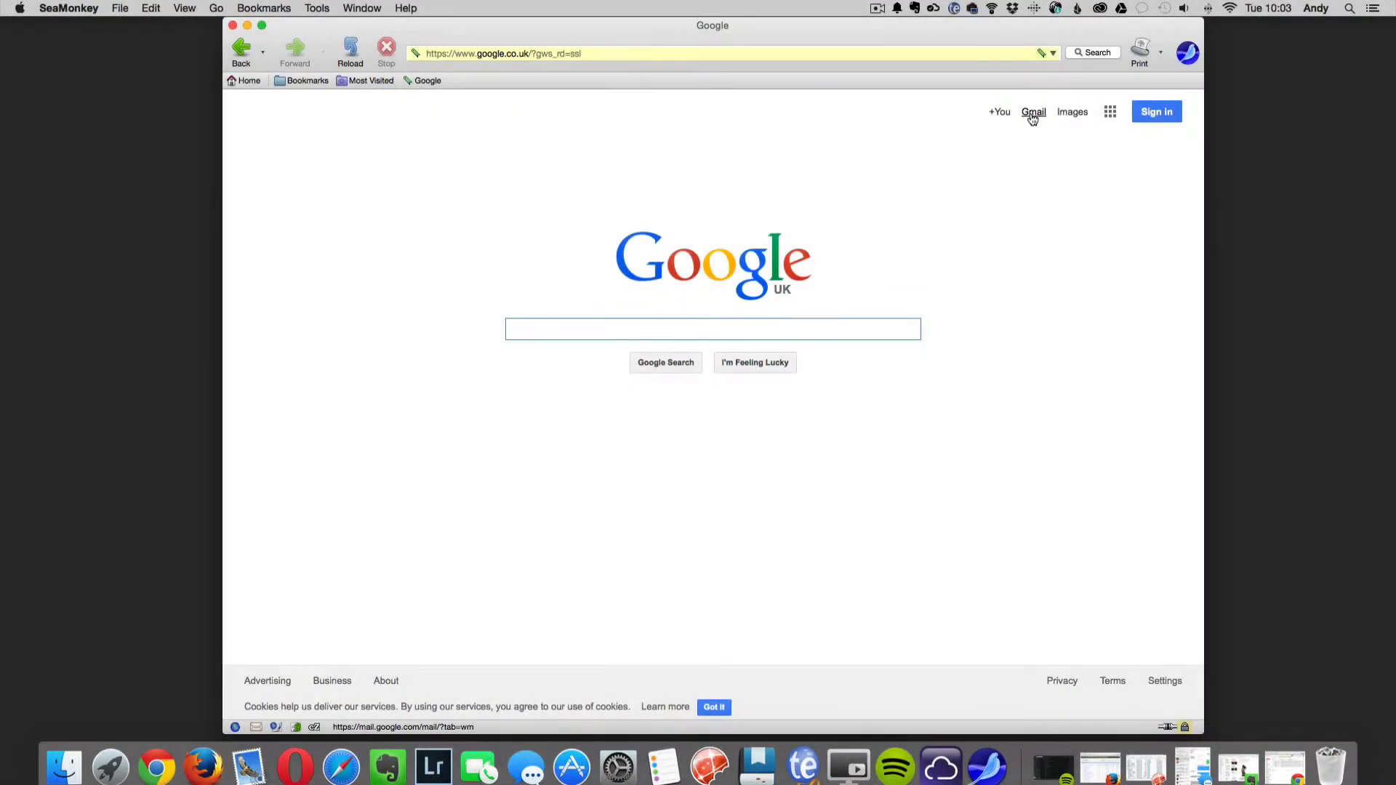
# Go from the Google homepage to the Gmail sign-in page and choose 'Create an account'.
pyautogui.click(1032, 112)
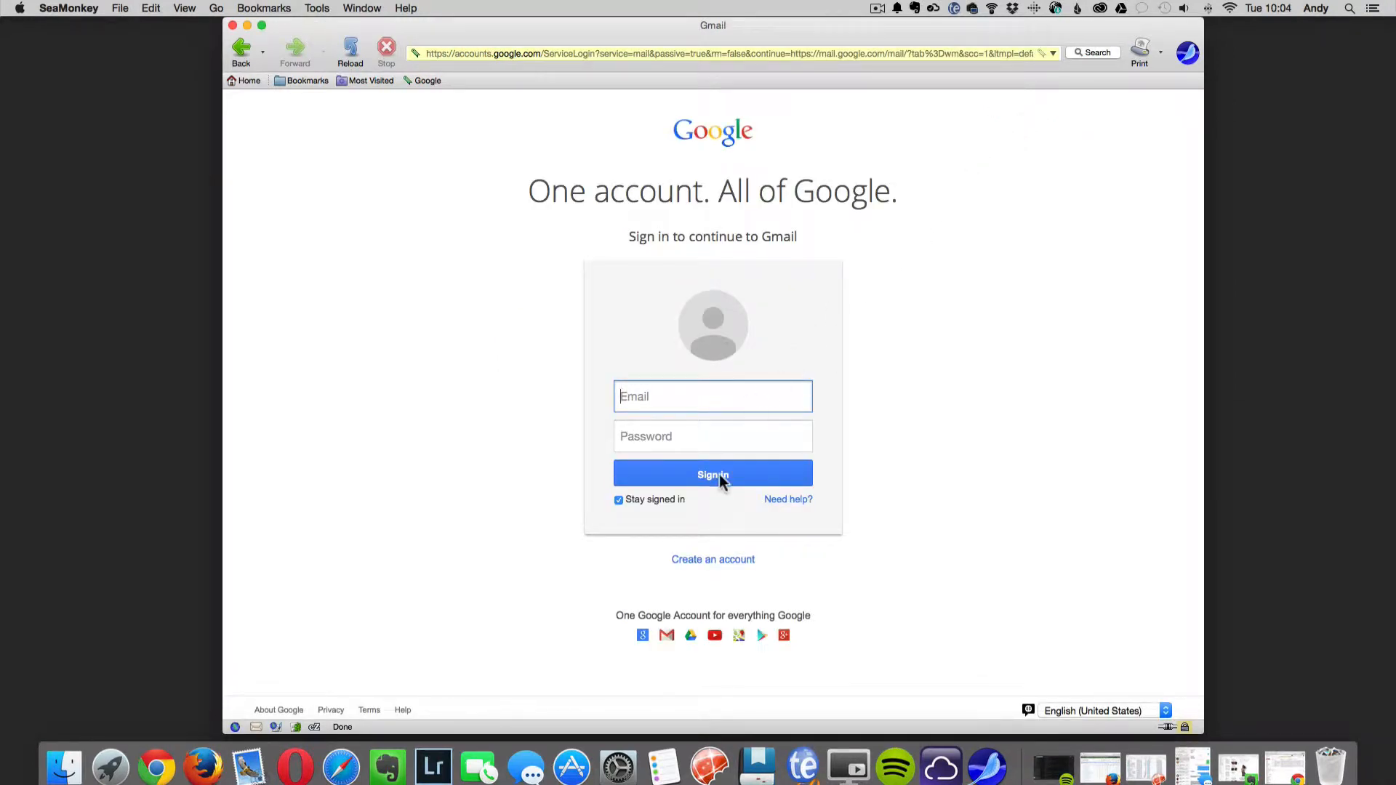
pyautogui.click(712, 559)
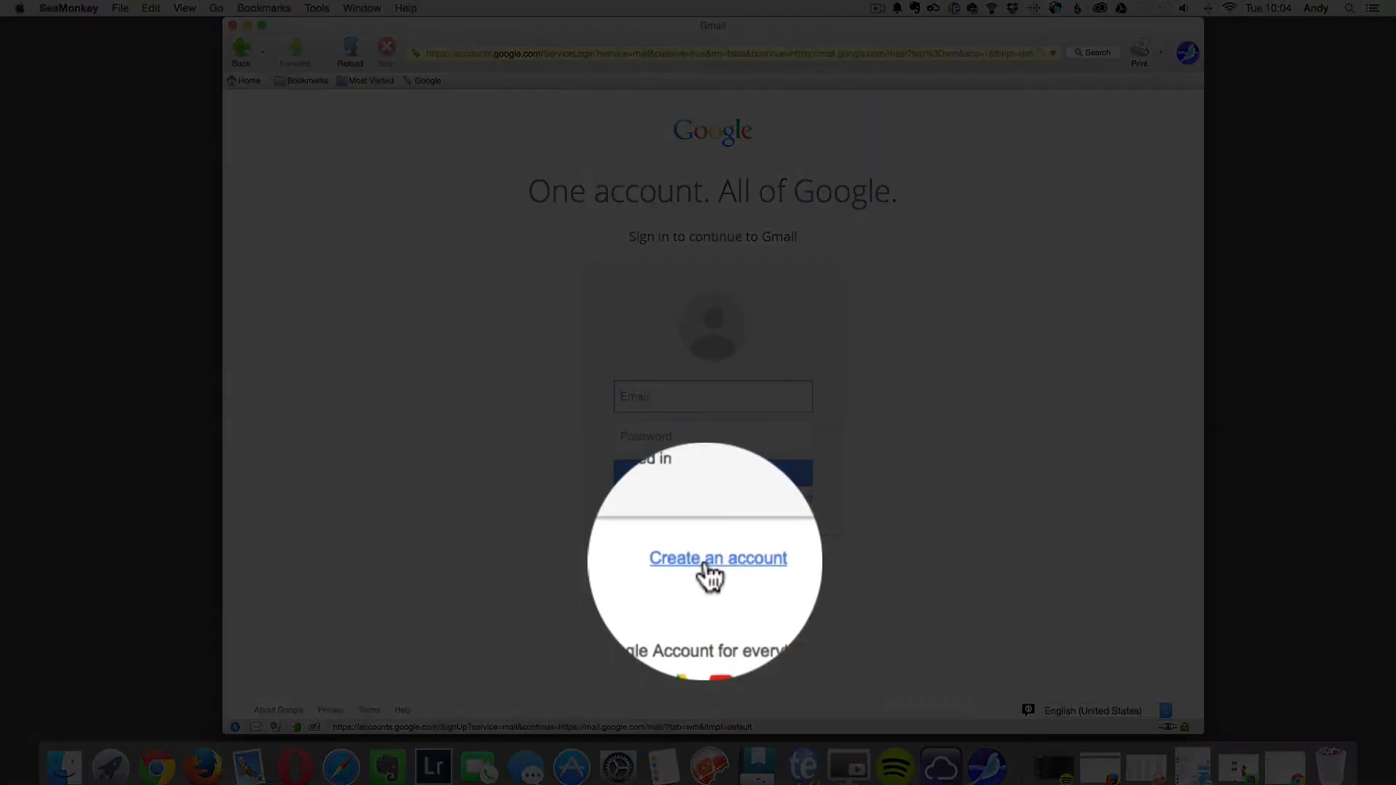
pyautogui.click(717, 557)
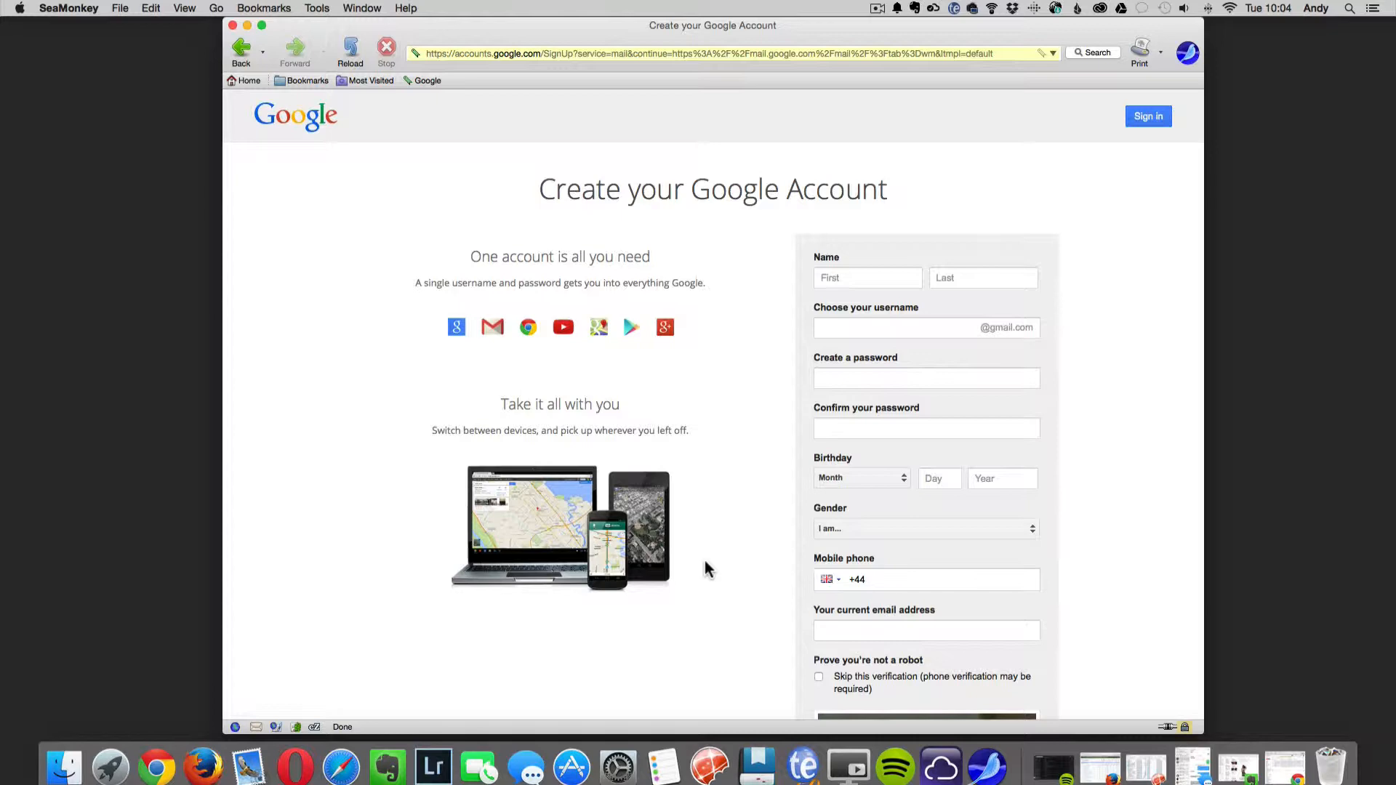
pyautogui.moveTo(748, 370)
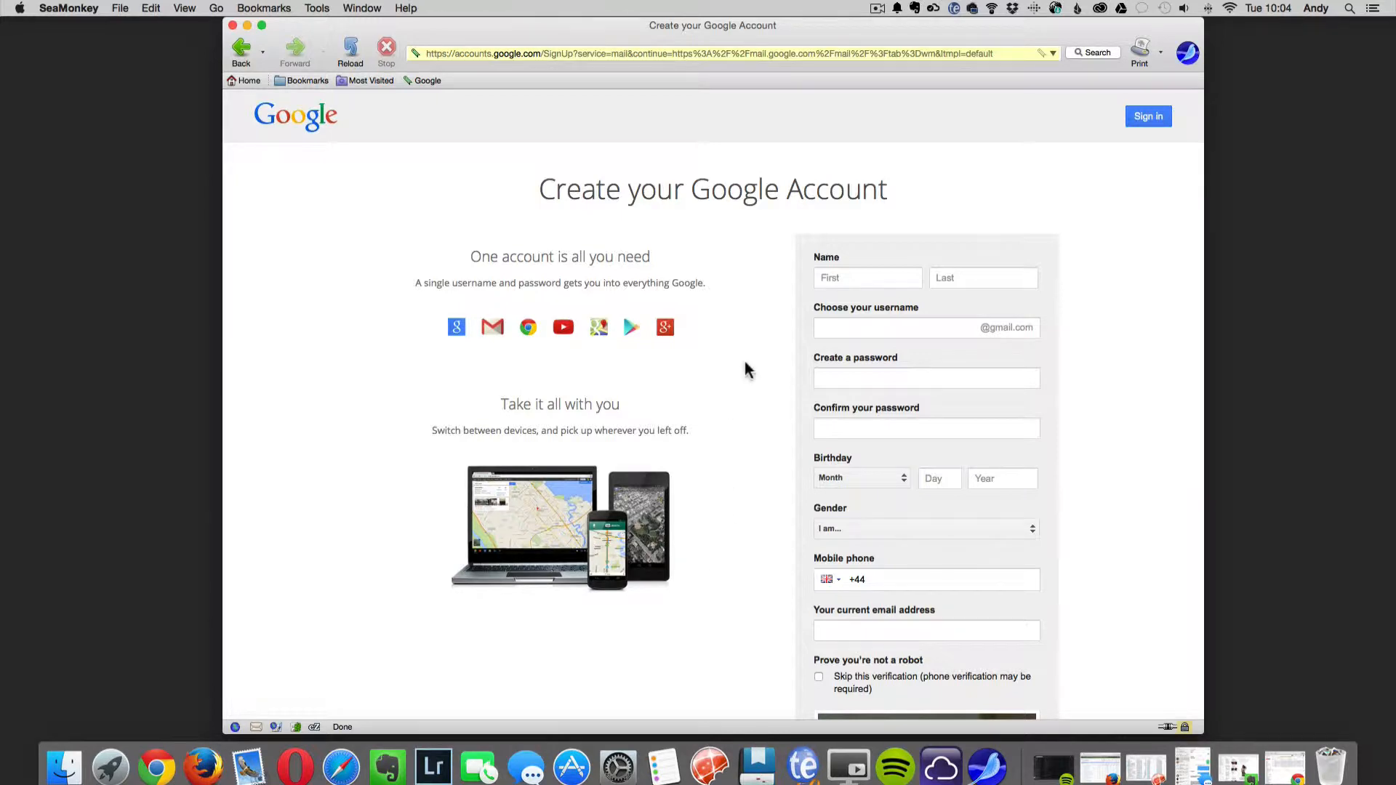
pyautogui.click(867, 276)
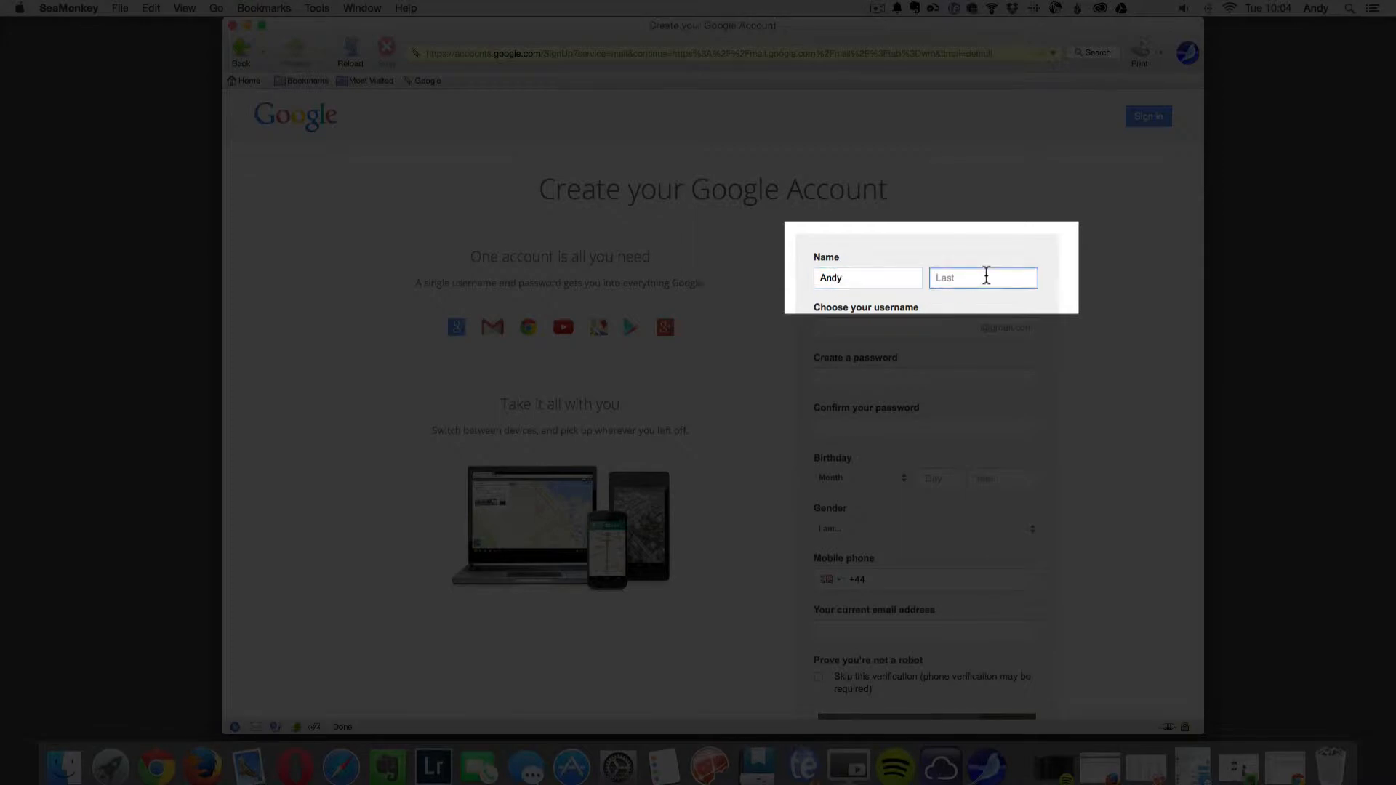
pyautogui.write('TLO')
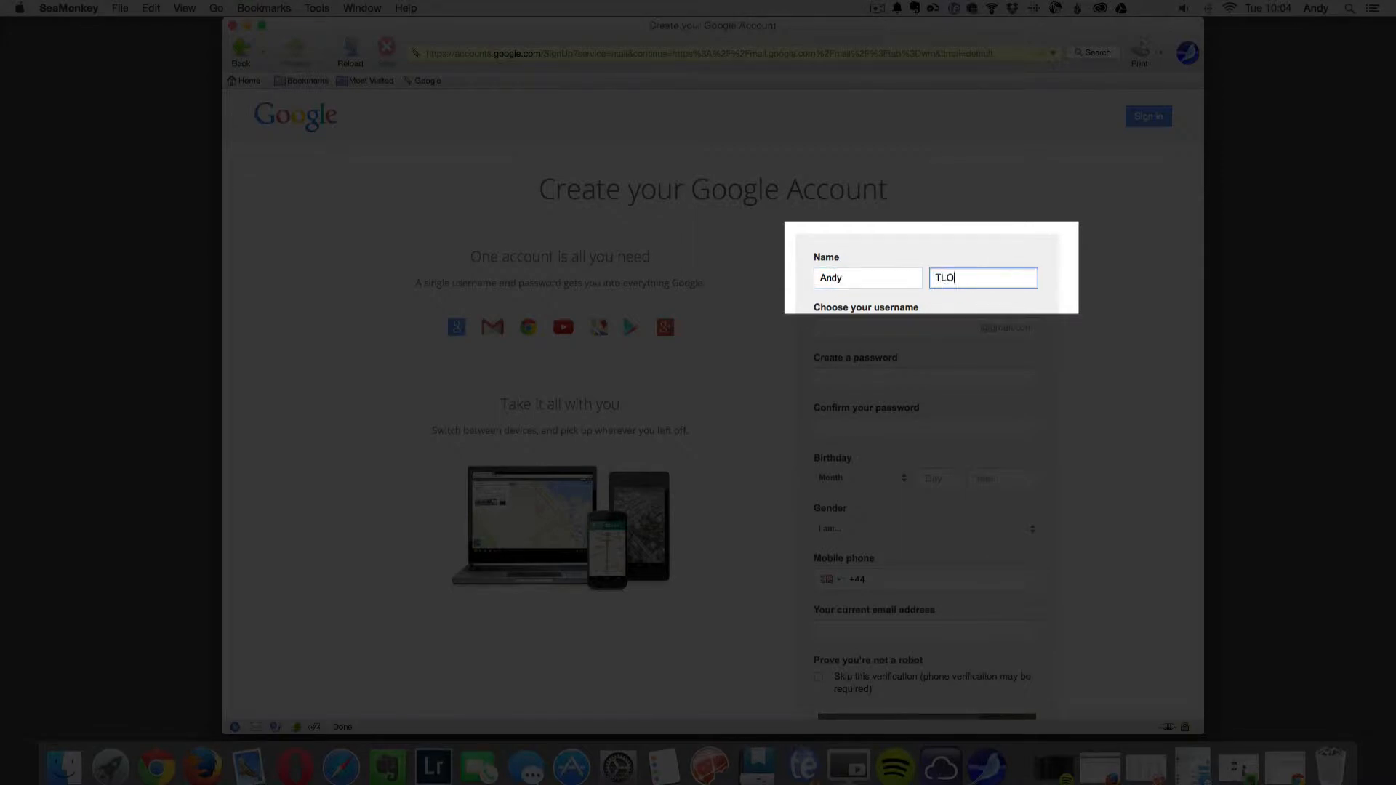
pyautogui.click(925, 328)
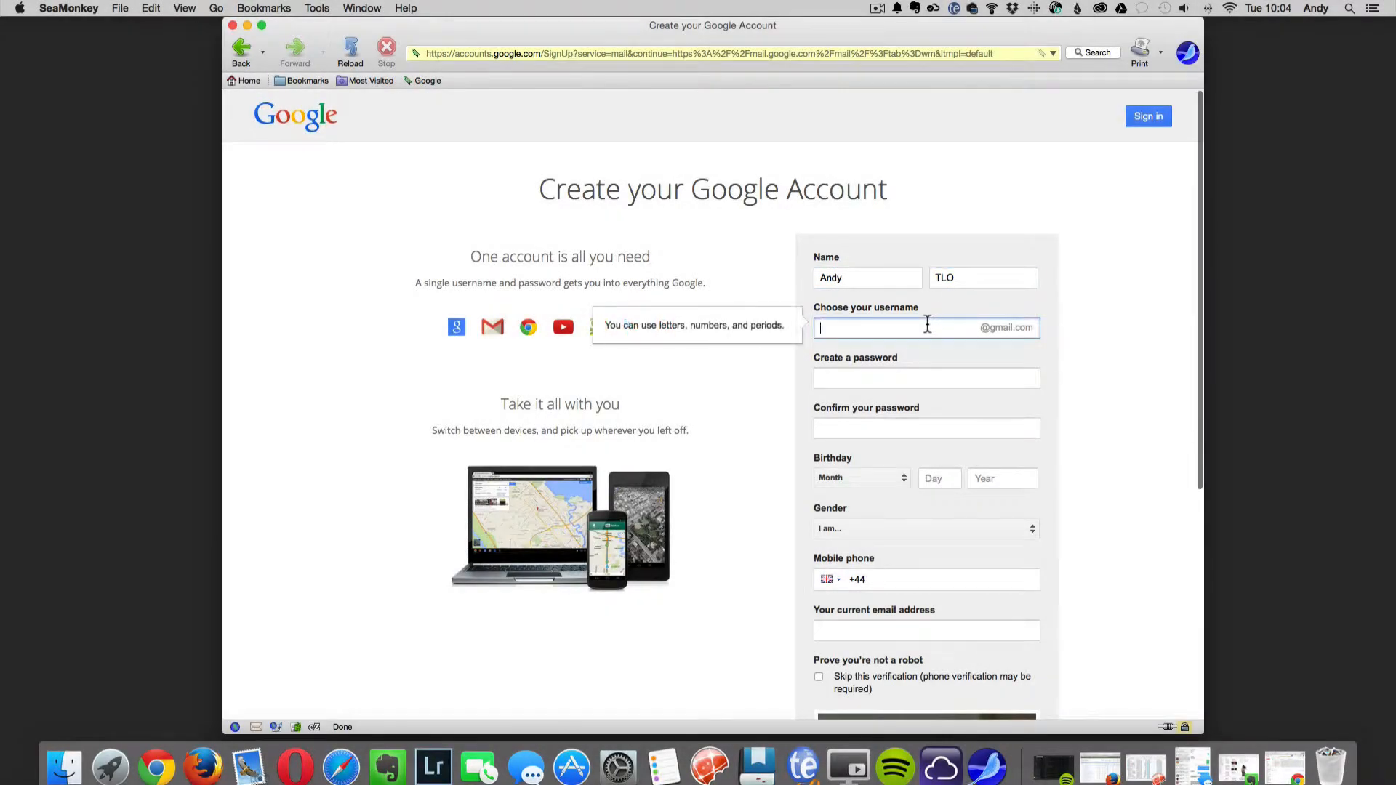
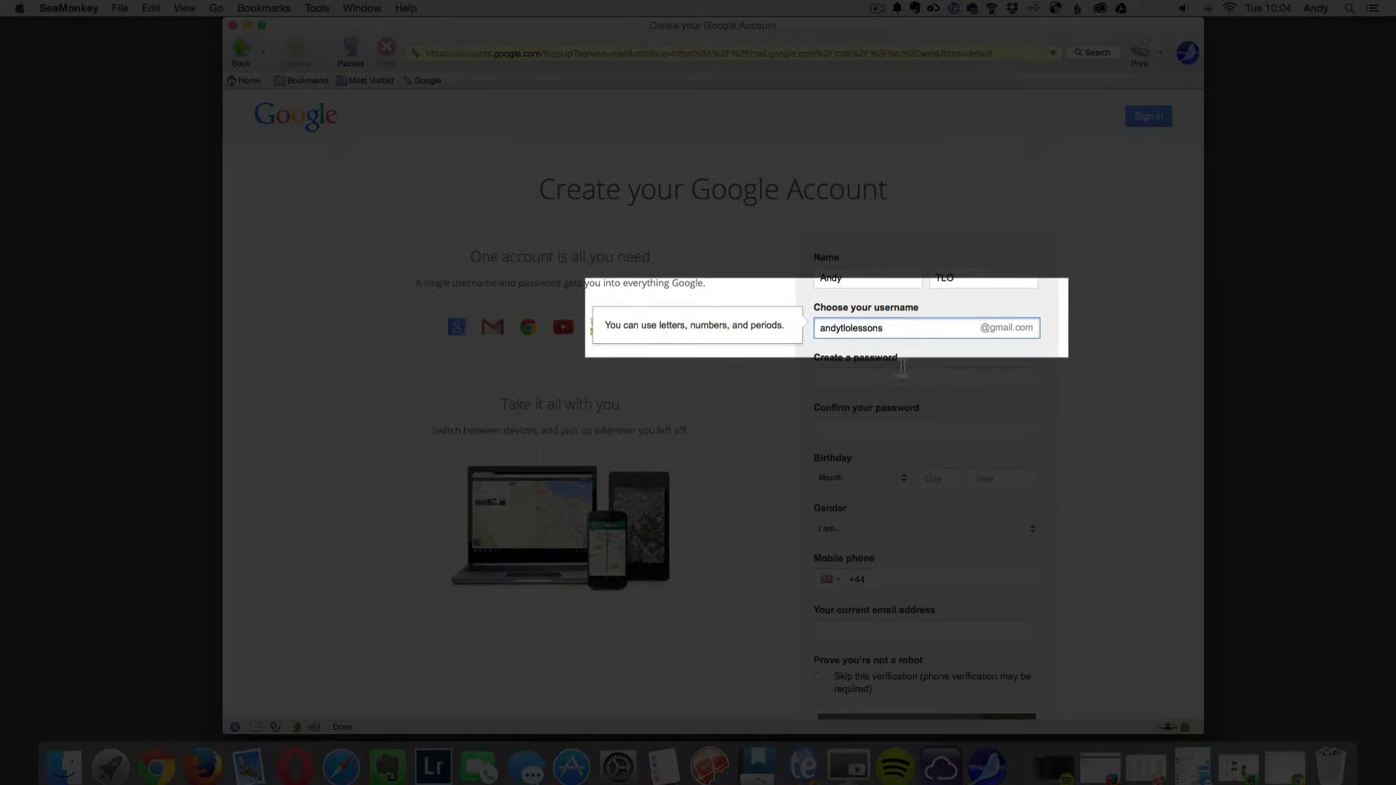
pyautogui.click(926, 377)
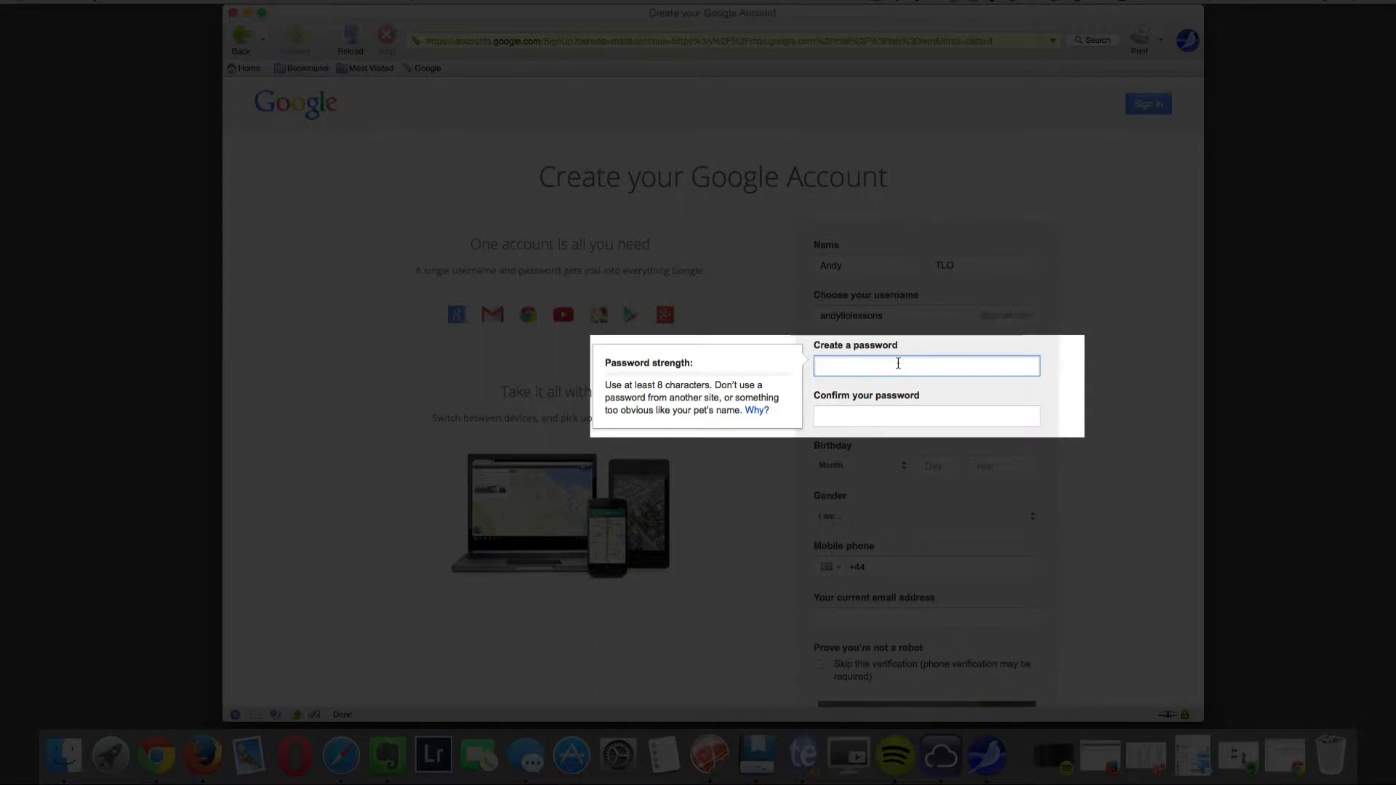
# Enter a strong password and retype it in the confirmation field.
pyautogui.write('•')
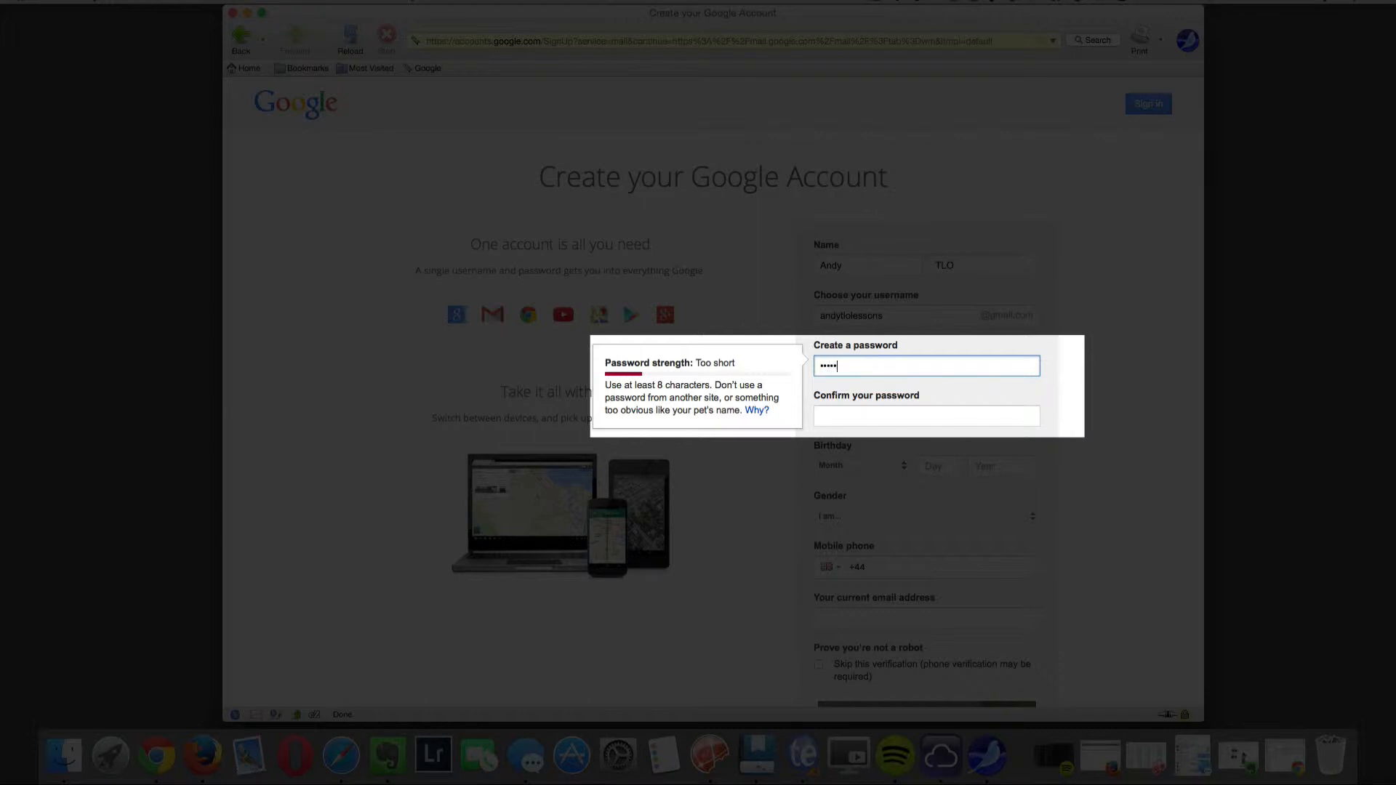
pyautogui.write('•')
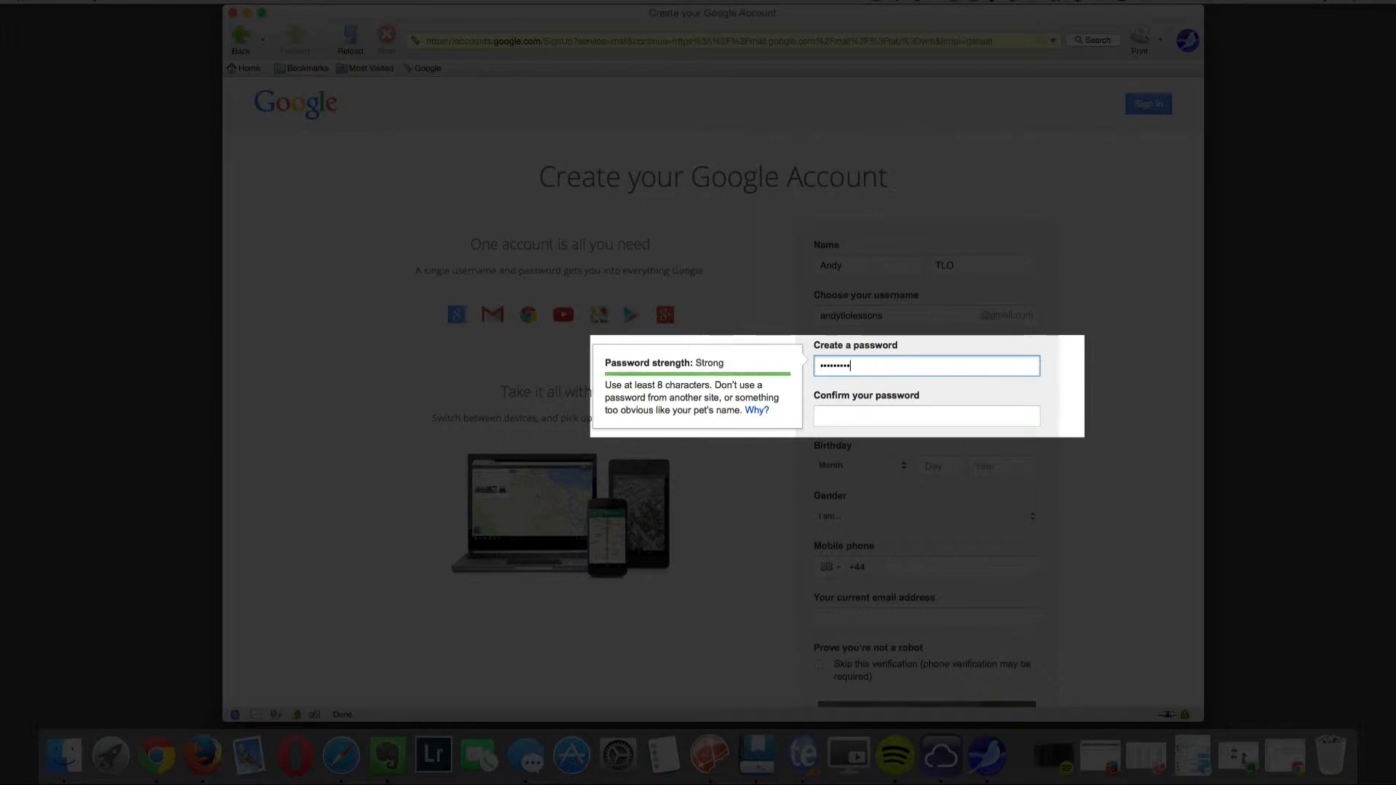
pyautogui.click(925, 416)
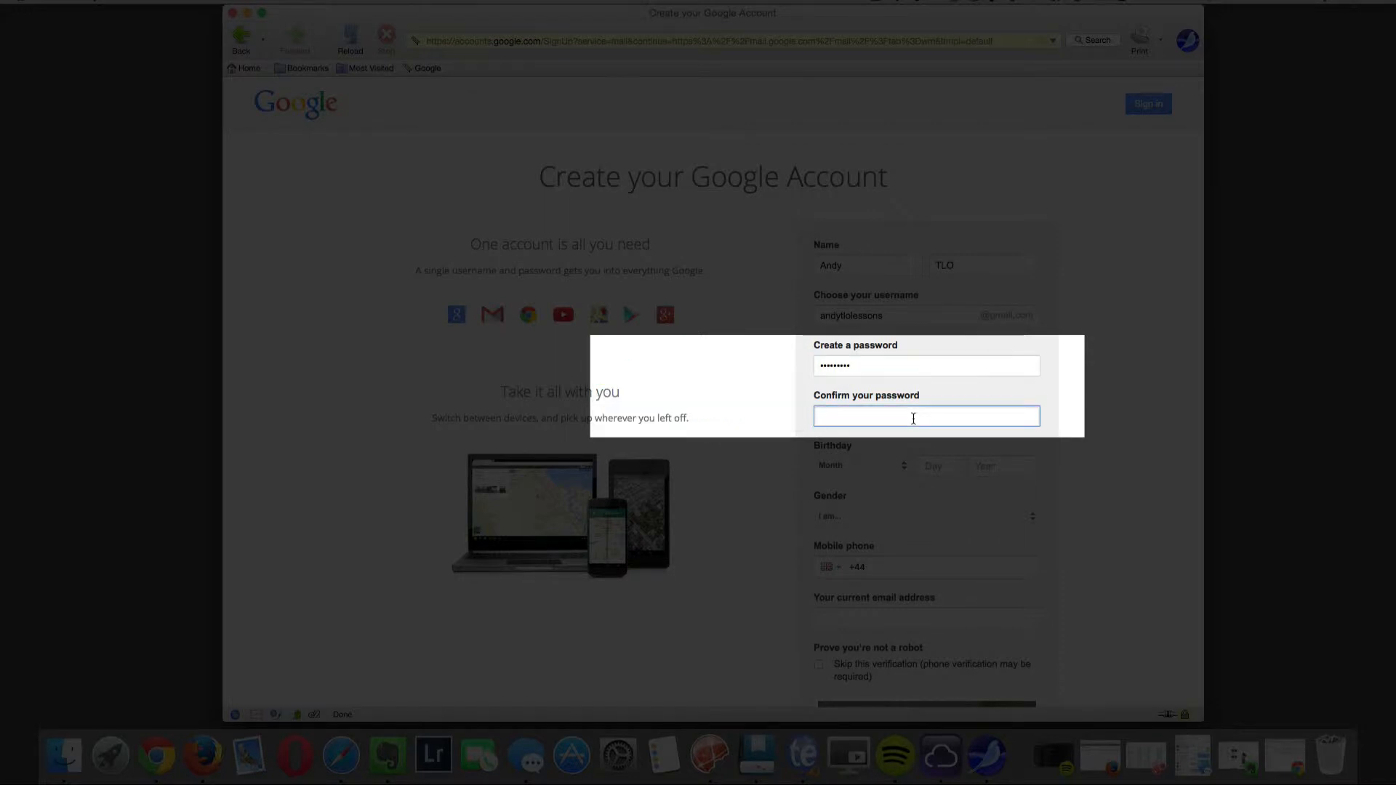
pyautogui.write('••••••')
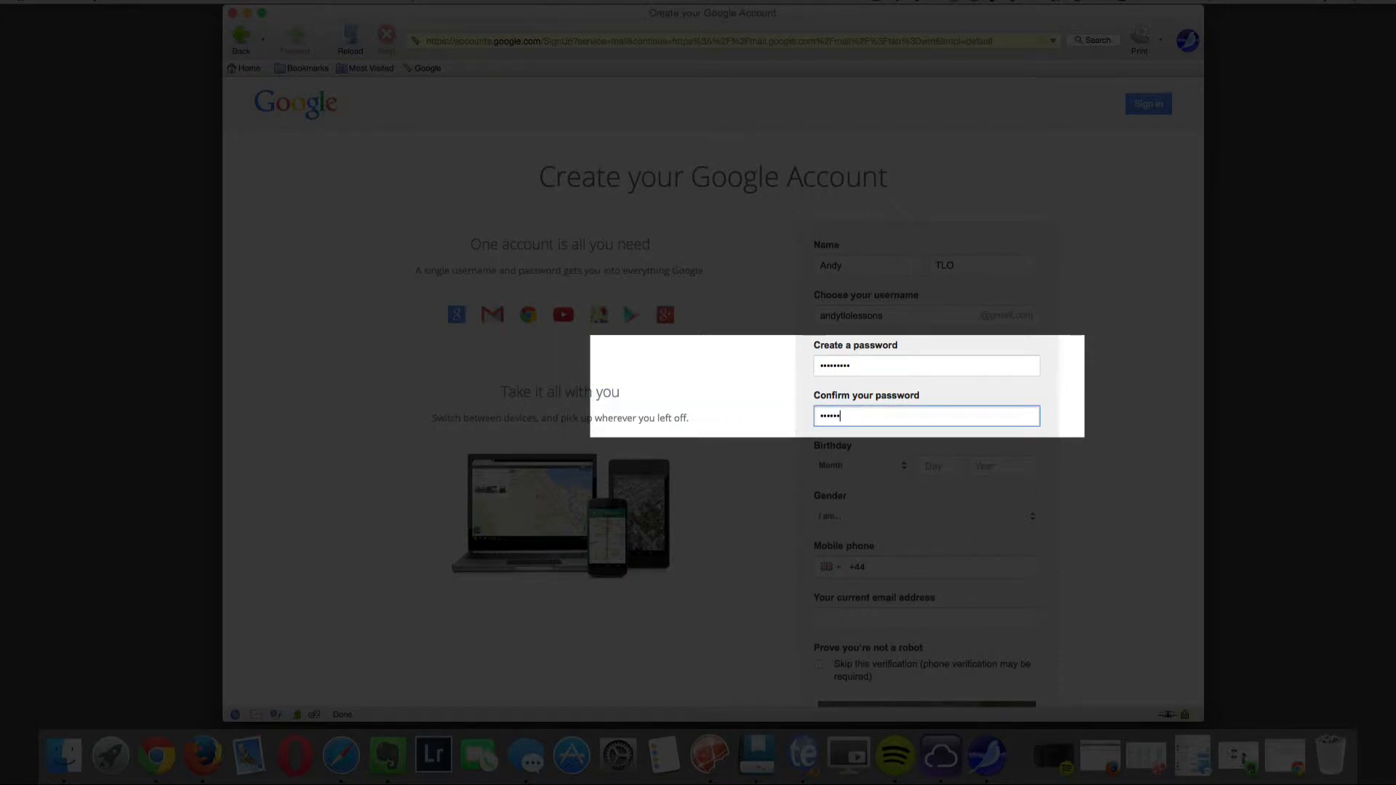
pyautogui.write('•')
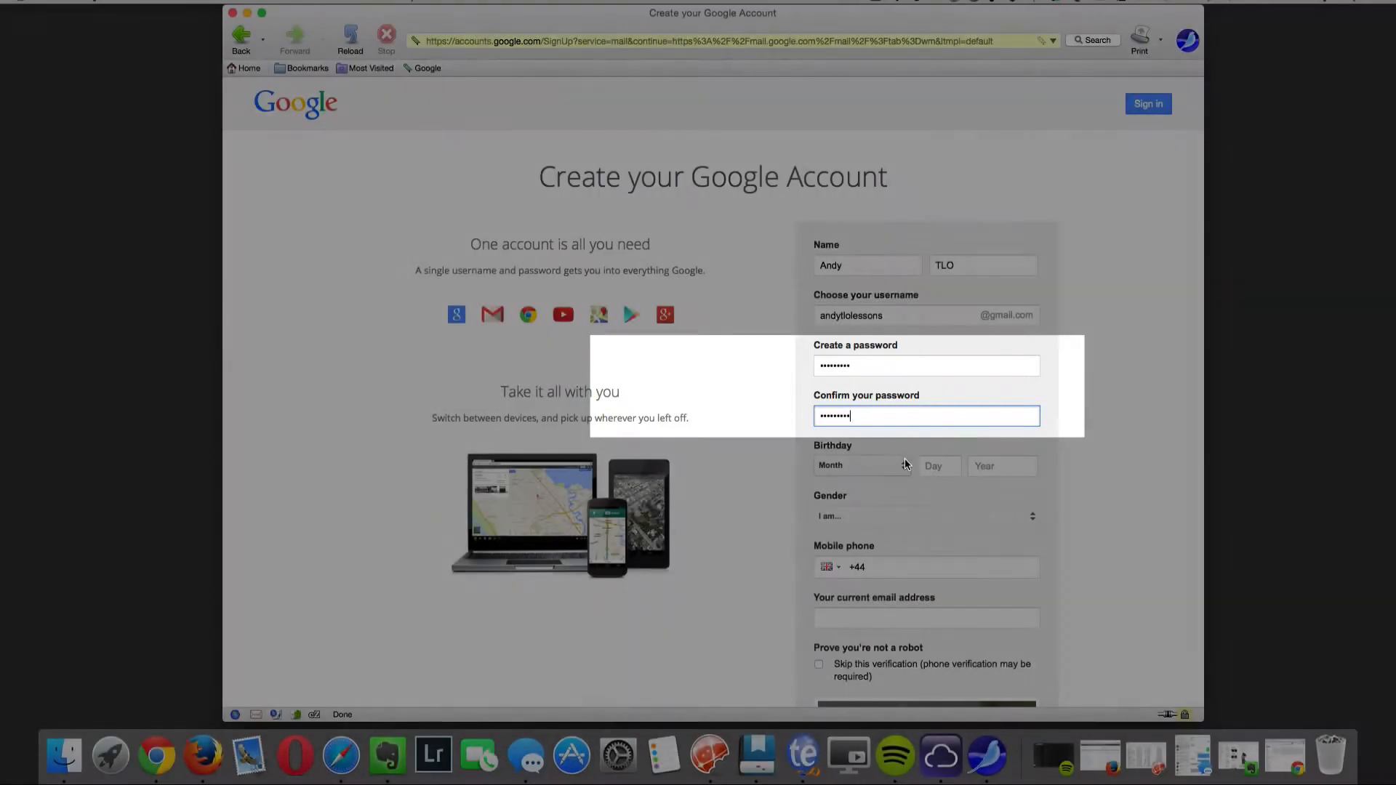
# Set the birthday to January 1970, gender to Male, and move to the phone field.
pyautogui.click(861, 466)
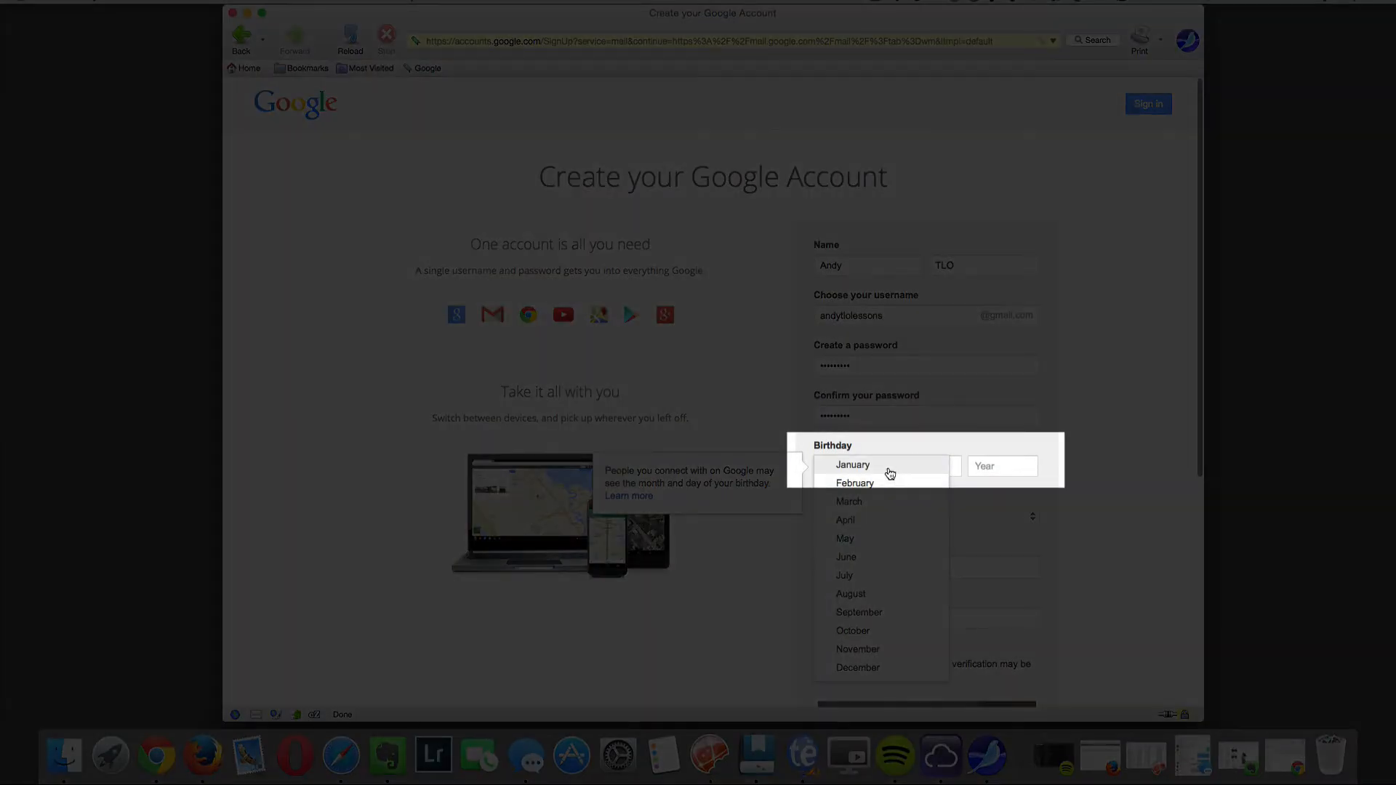
pyautogui.click(851, 464)
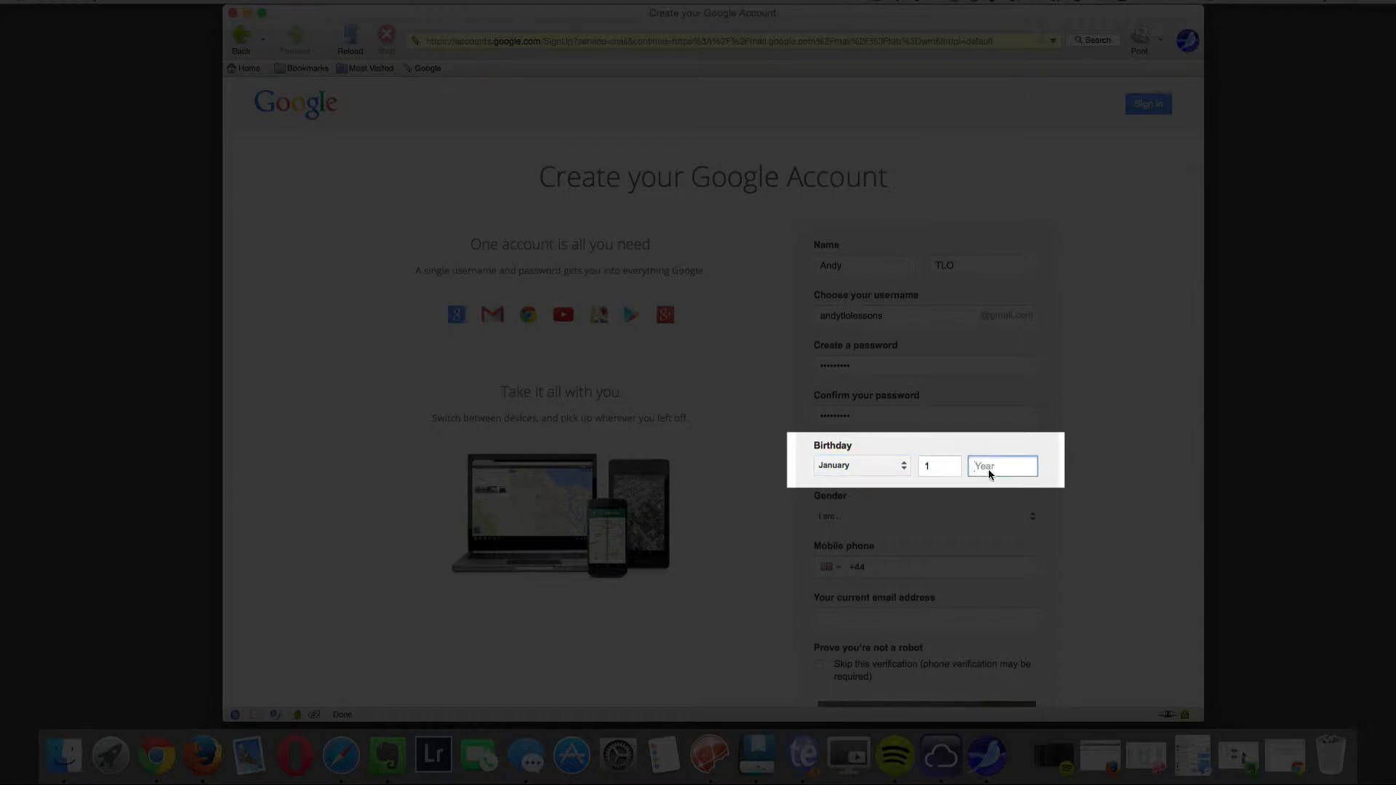
pyautogui.write('1970')
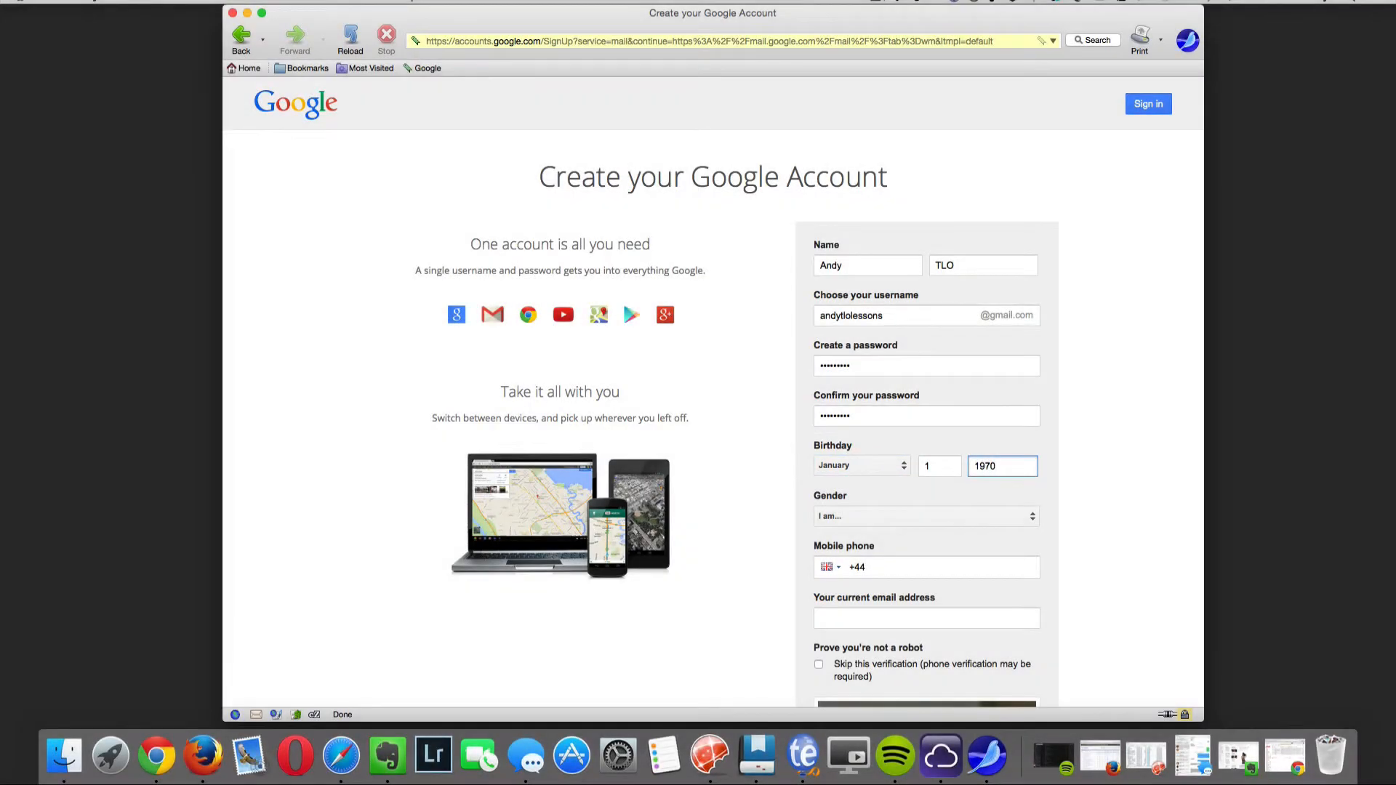
pyautogui.click(924, 516)
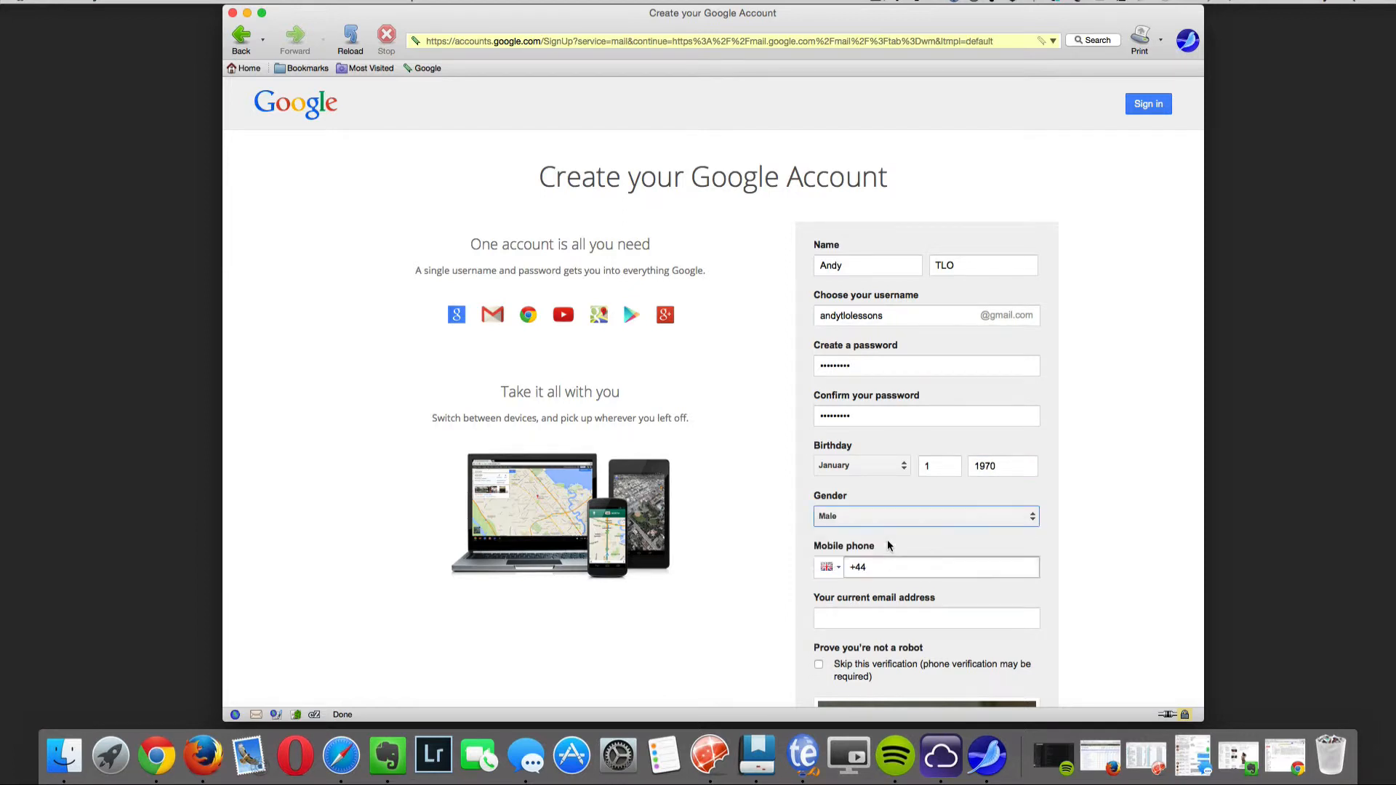
pyautogui.click(939, 568)
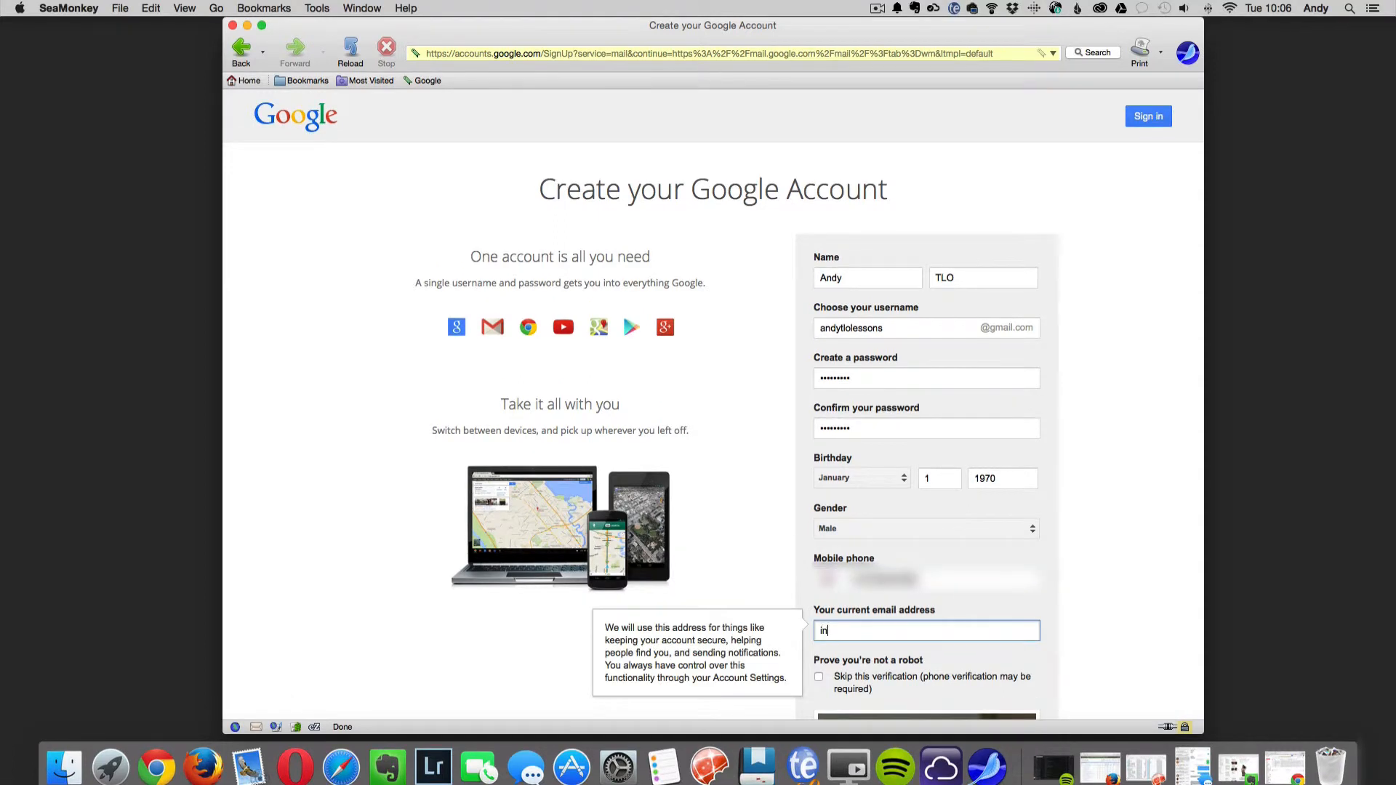
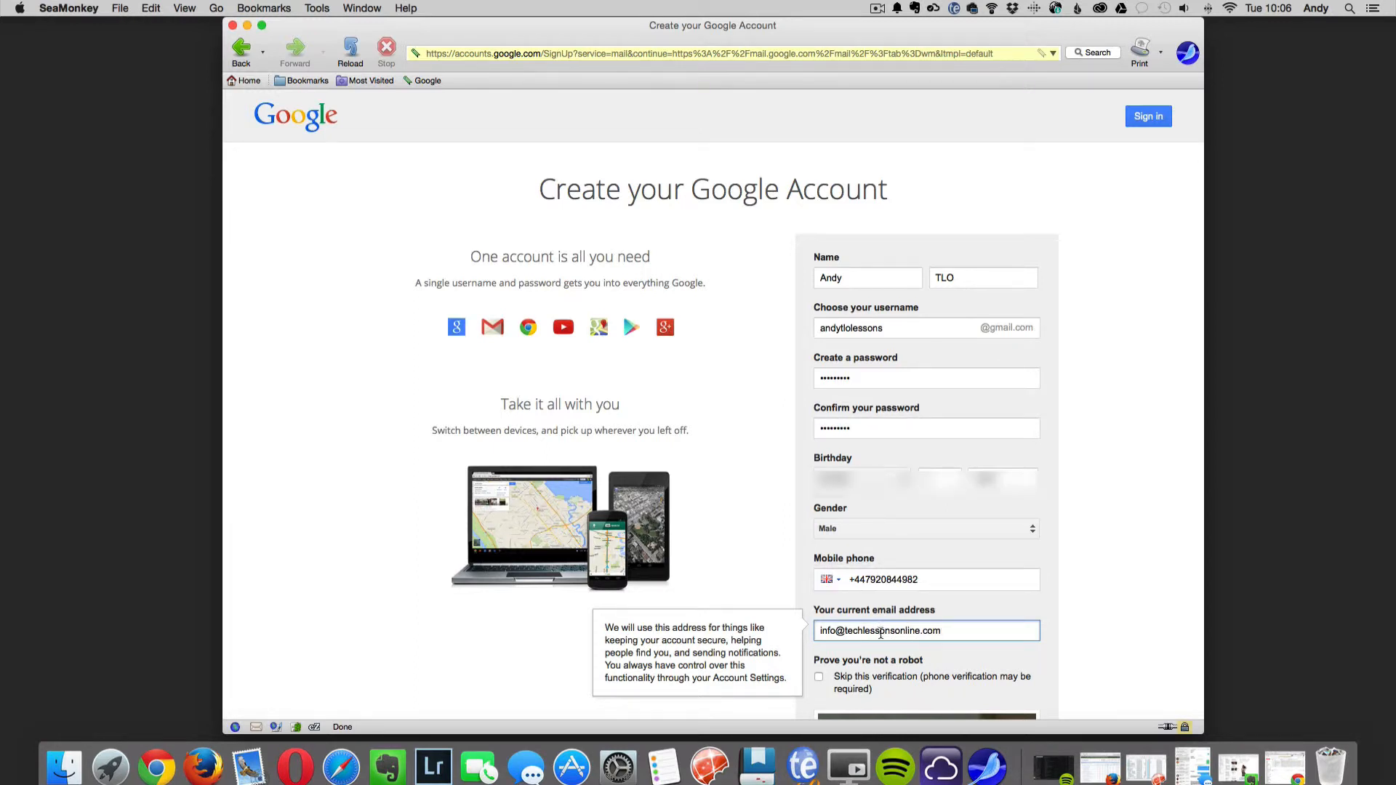
# Fill in the CAPTCHA text, agree to the Google Terms, and submit with Next step.
pyautogui.scroll(-3)
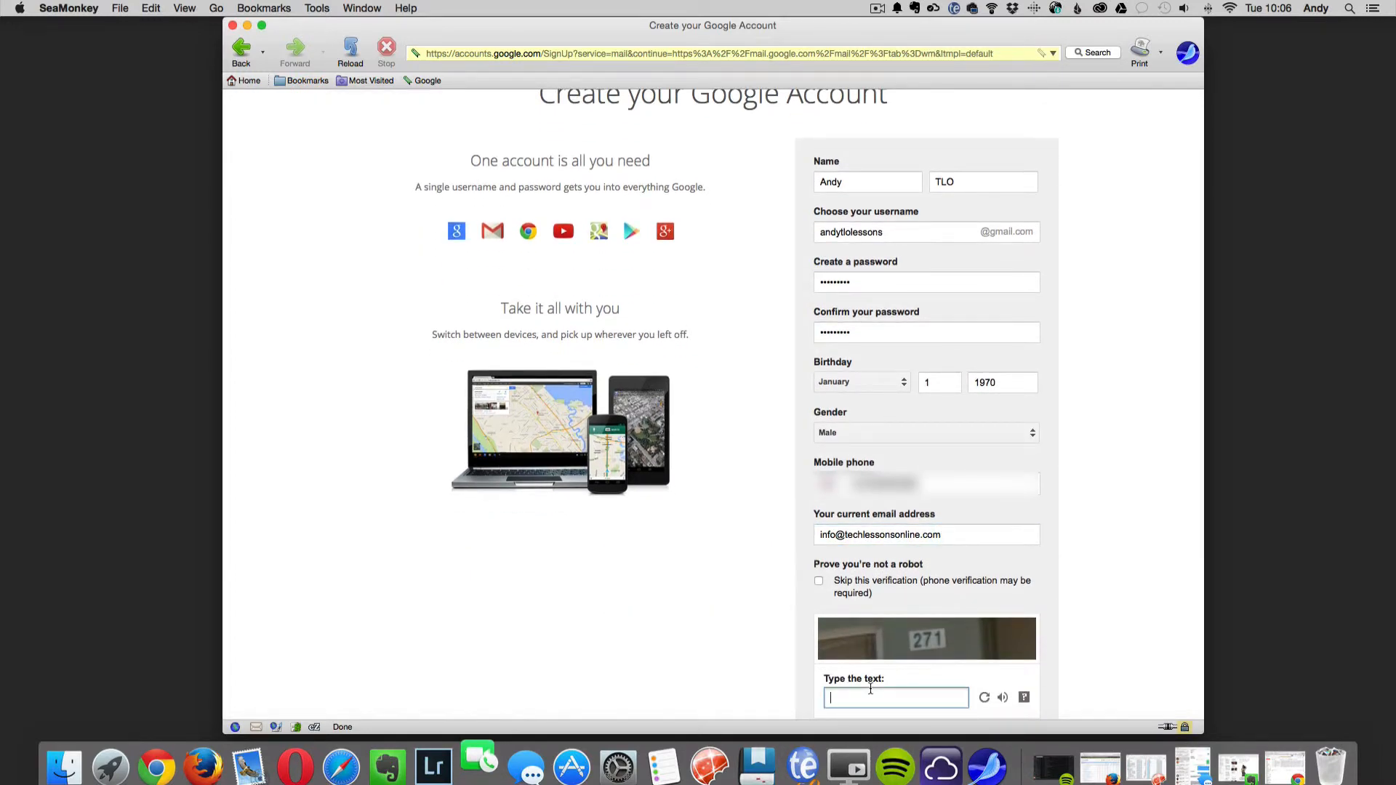
pyautogui.write('2')
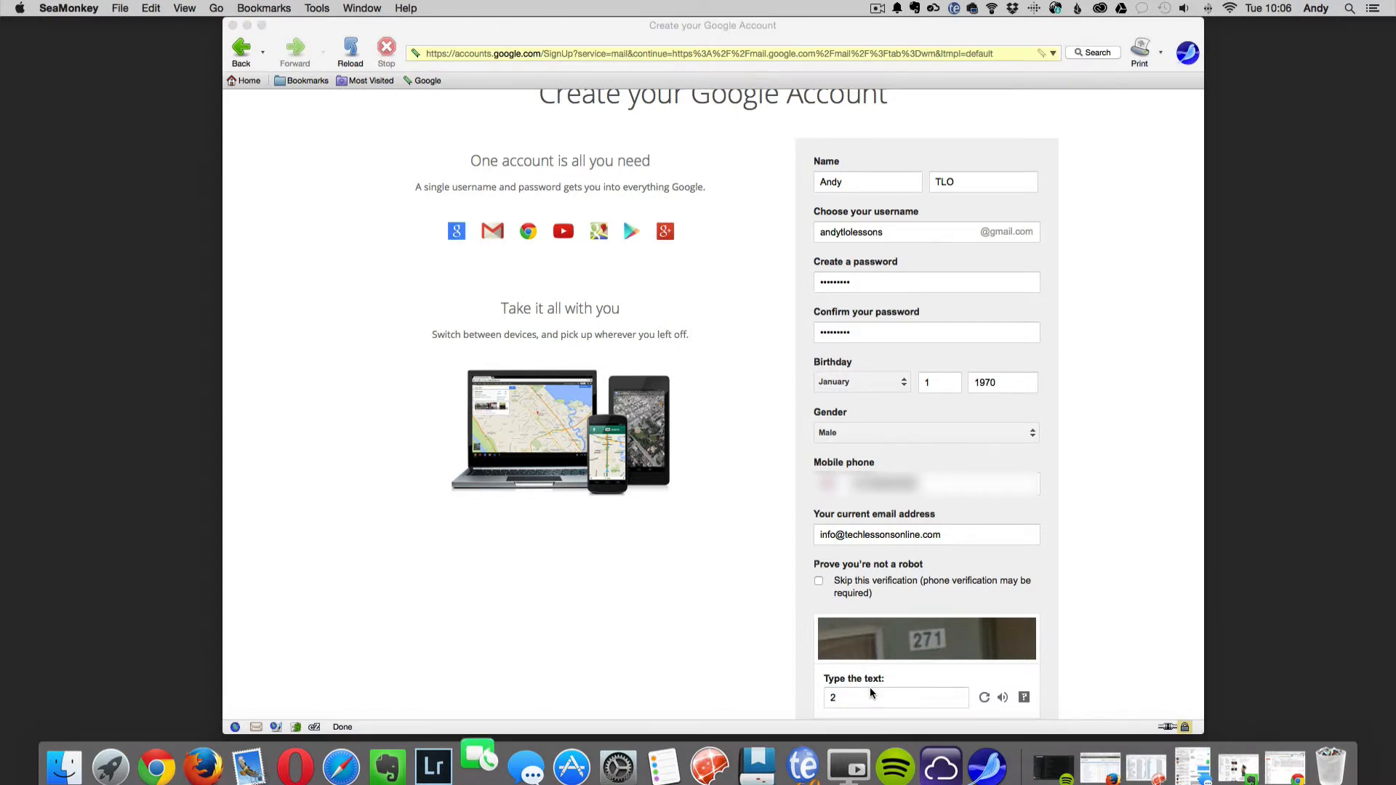
pyautogui.click(895, 697)
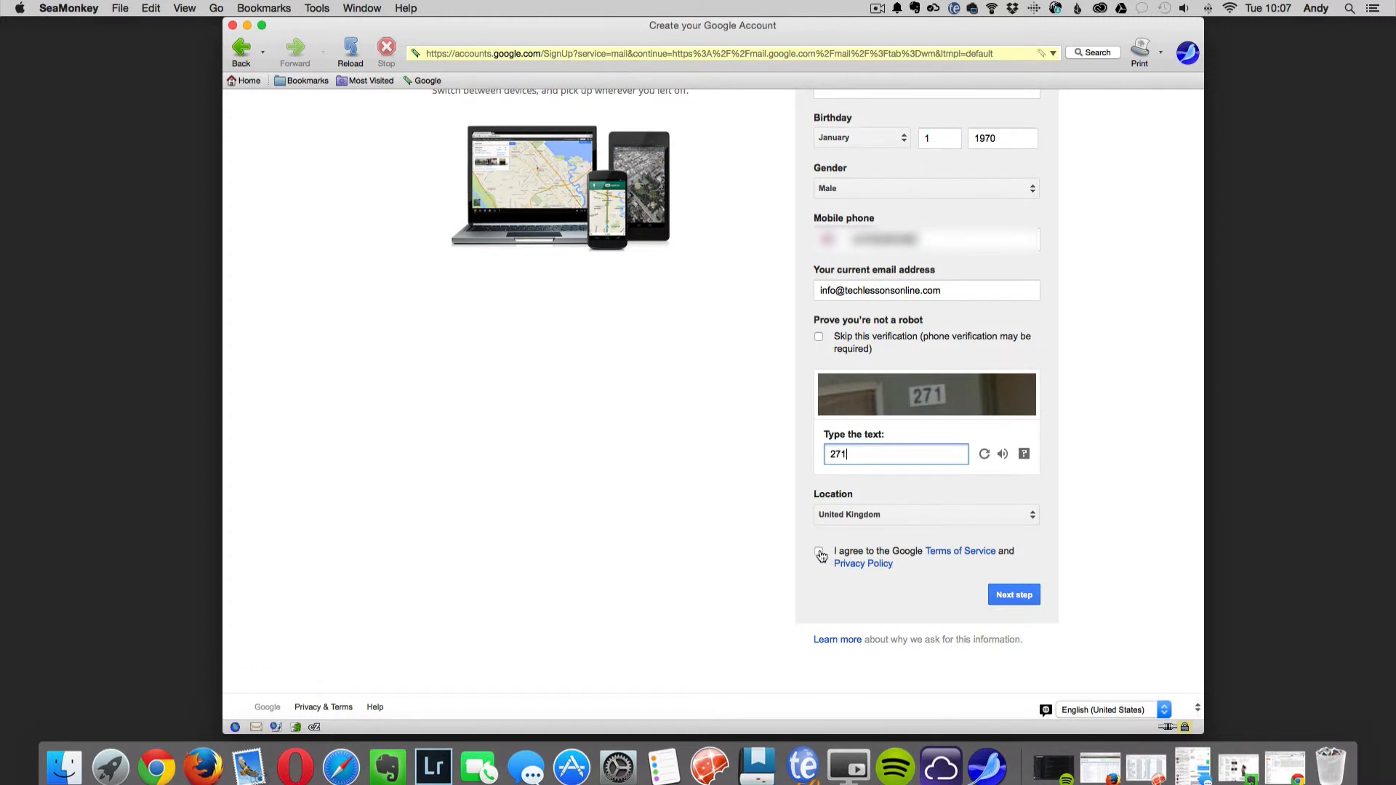
pyautogui.click(819, 552)
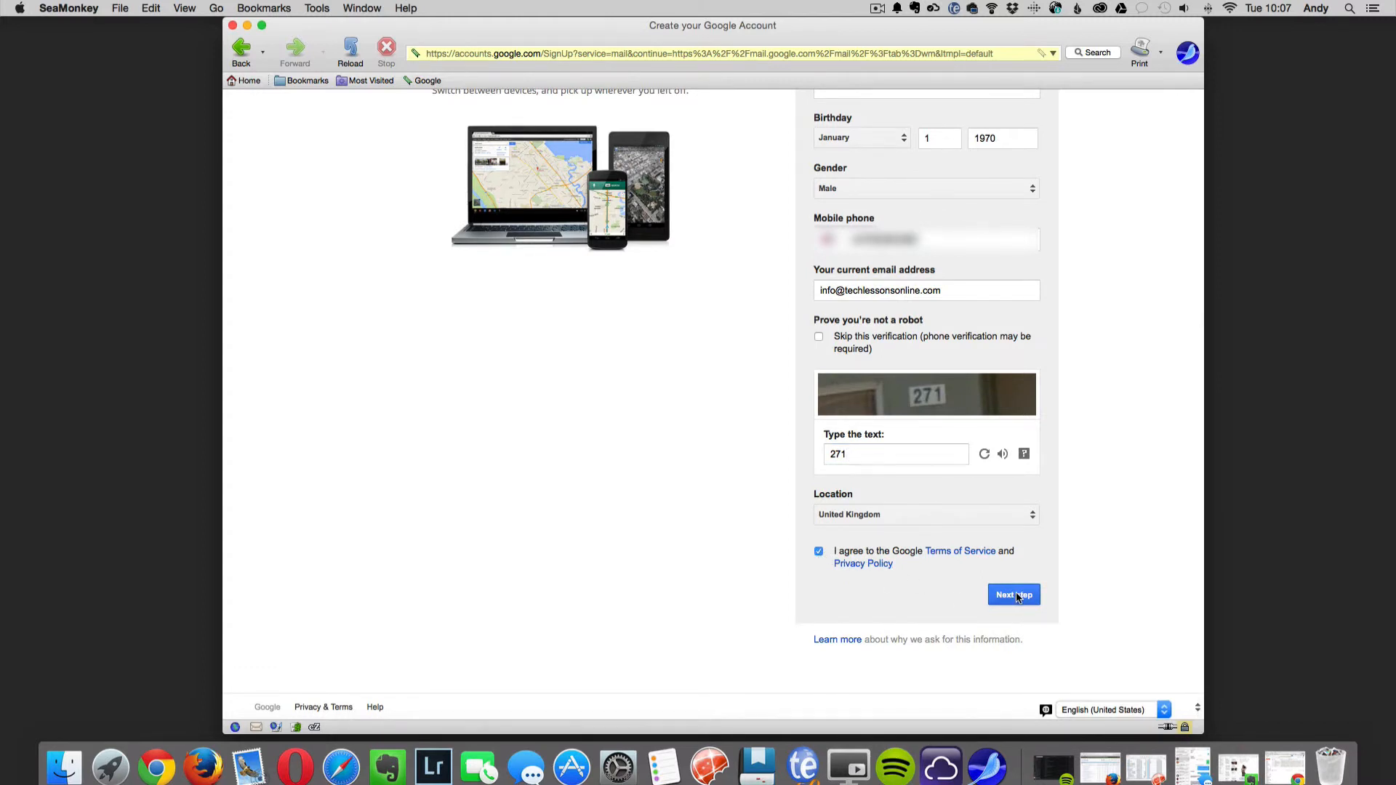
pyautogui.click(1012, 595)
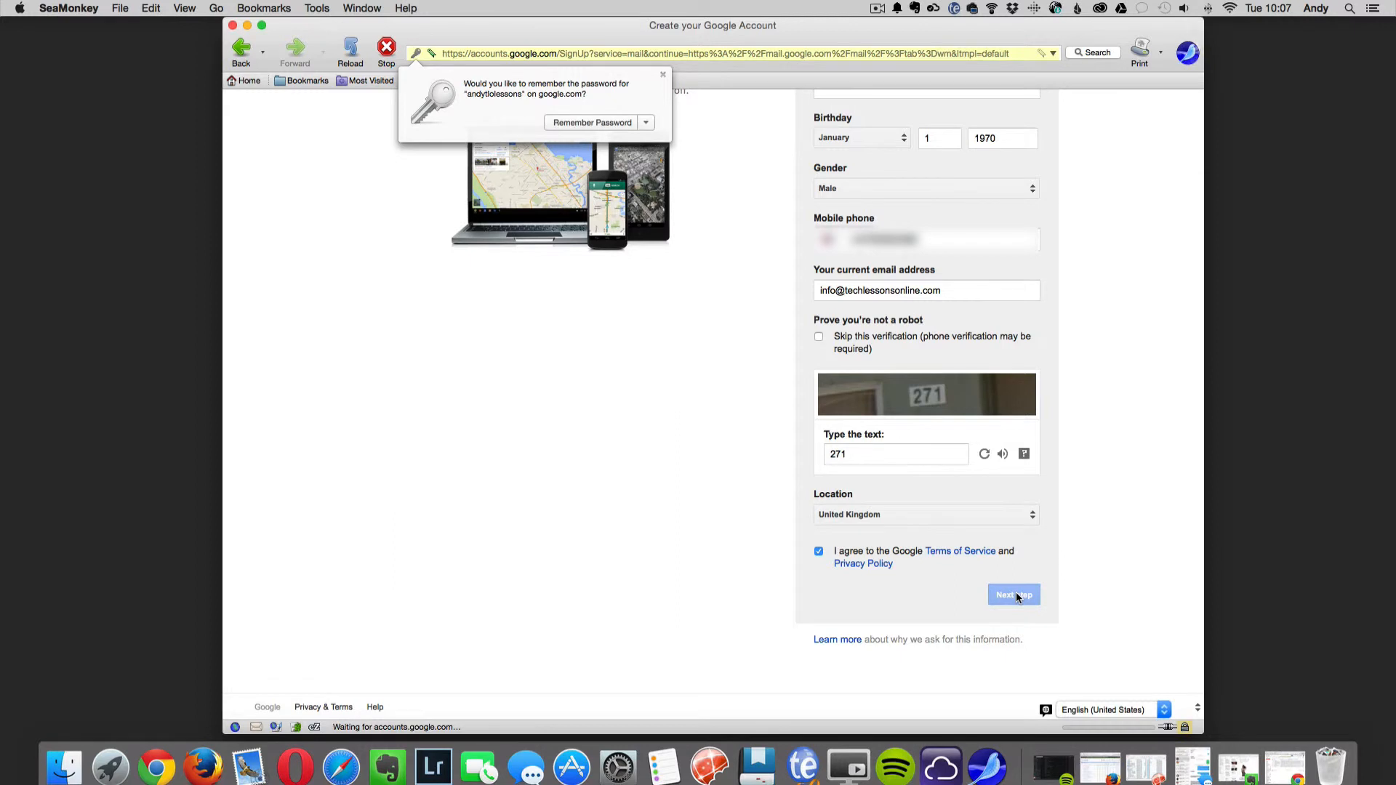
pyautogui.click(1014, 595)
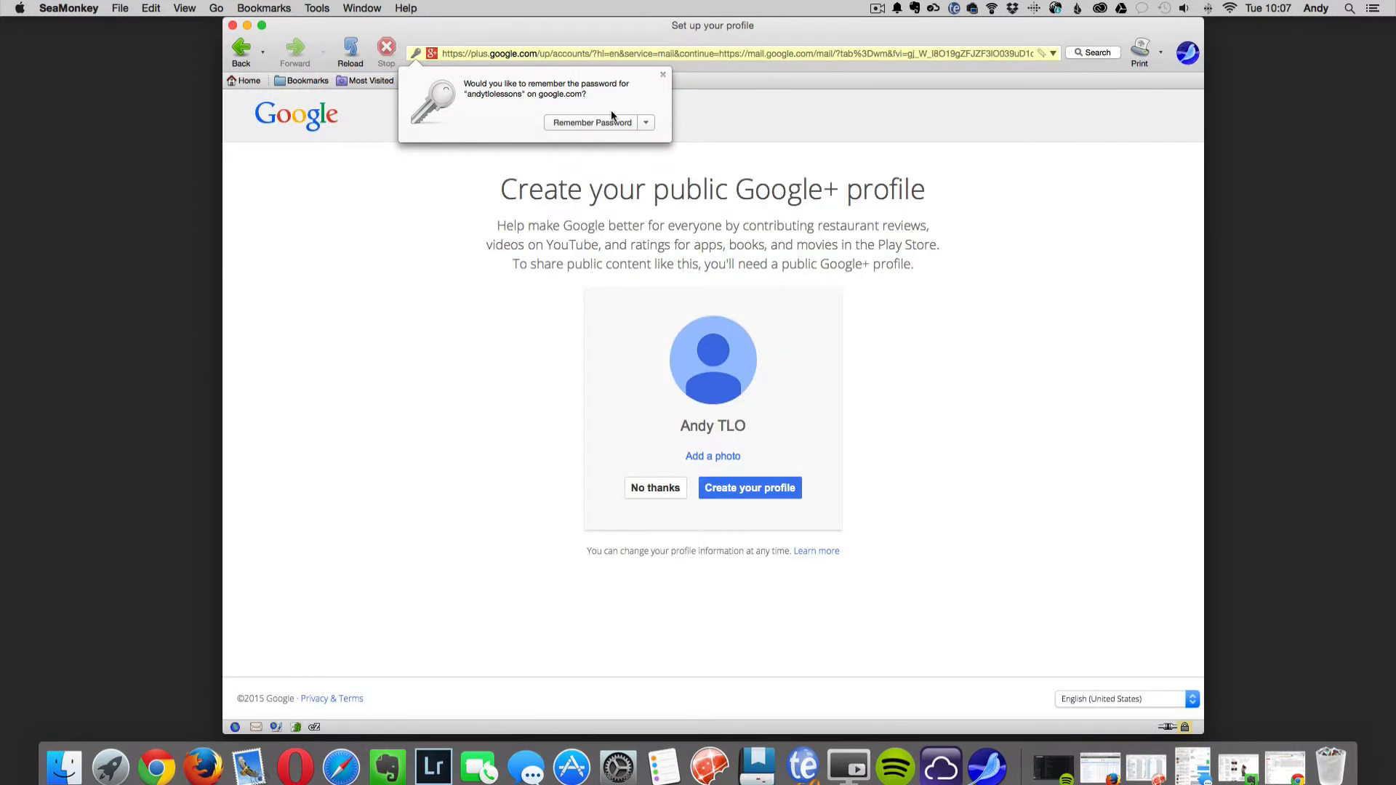
# Save the password in the browser and decline a public Google+ profile with 'No thanks'.
pyautogui.click(663, 74)
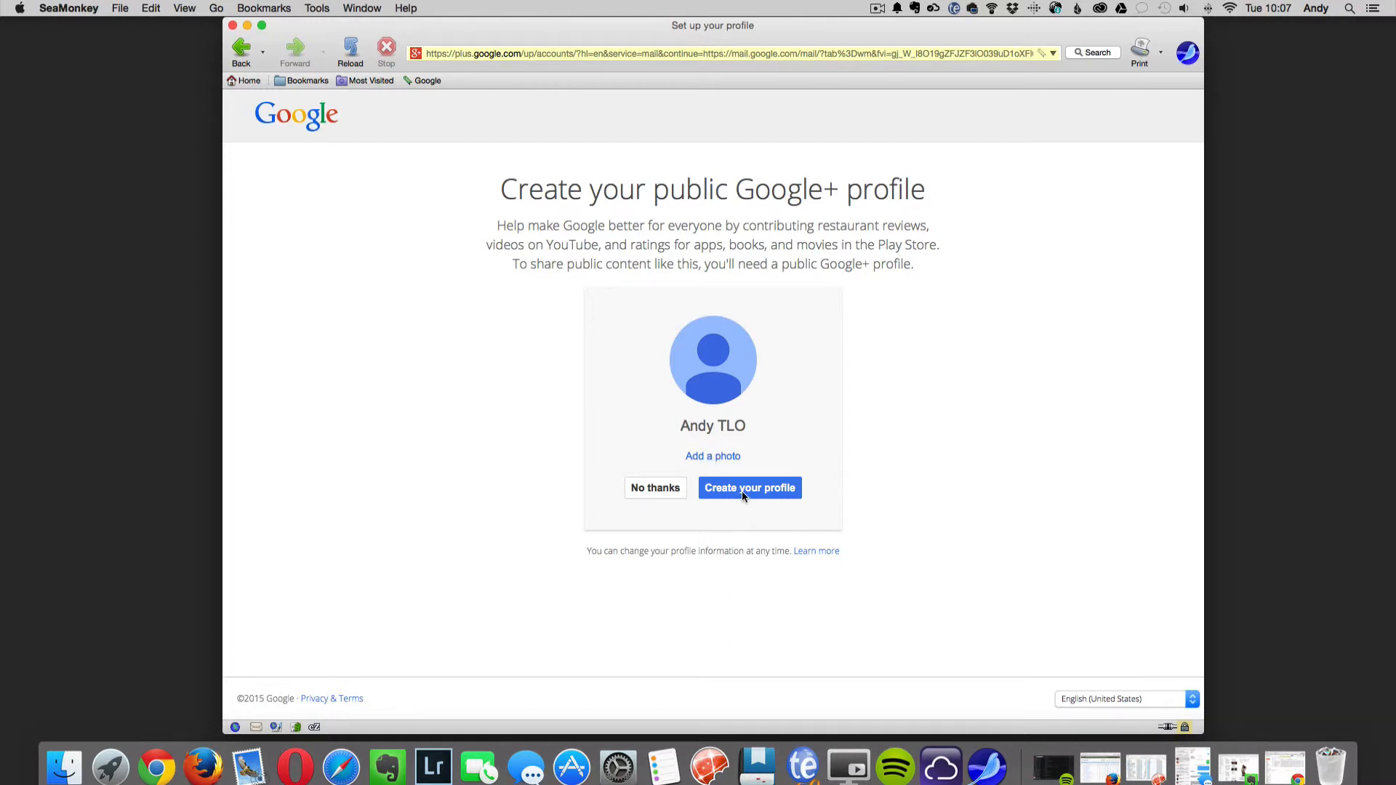
pyautogui.moveTo(654, 487)
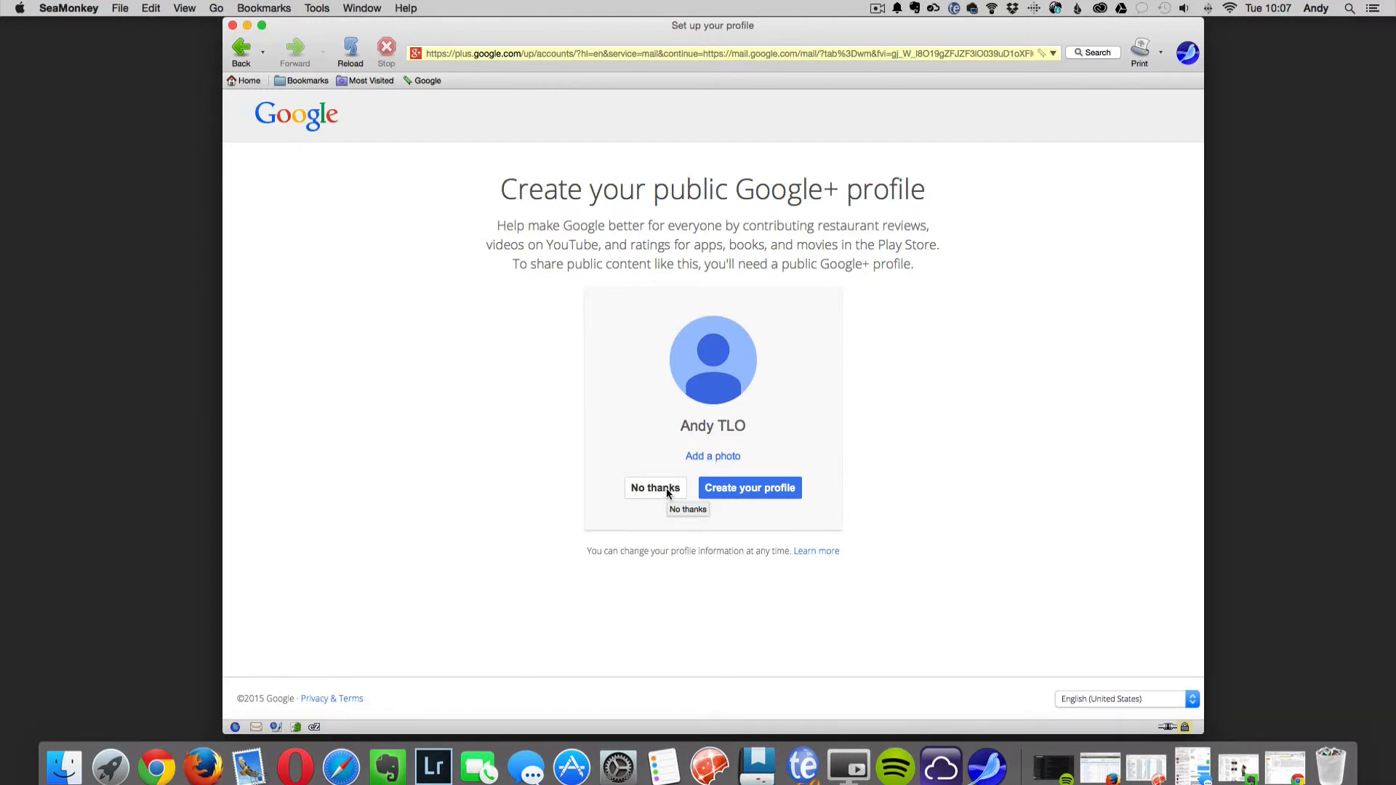
pyautogui.click(655, 487)
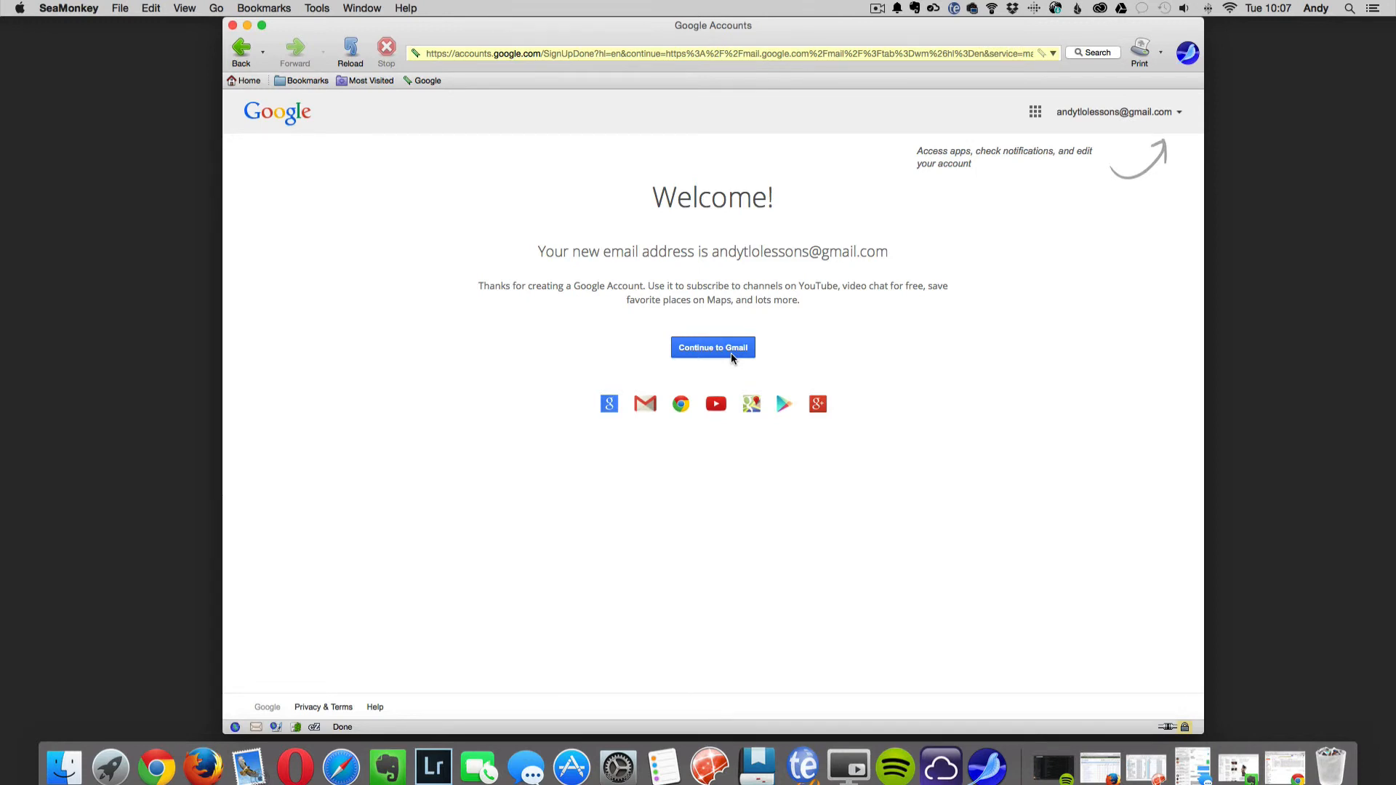
# Continue from the Welcome page into the new Gmail inbox.
pyautogui.click(713, 348)
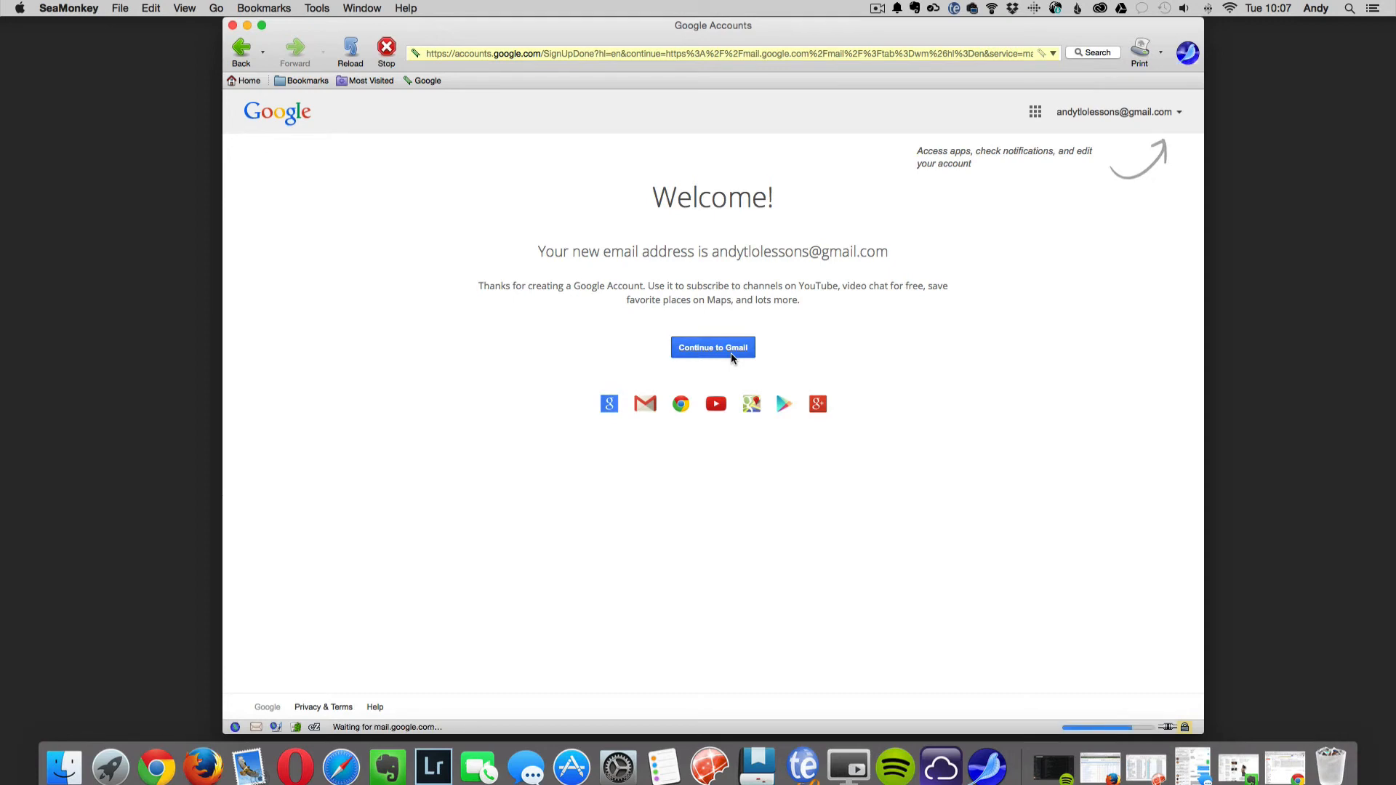
pyautogui.click(713, 348)
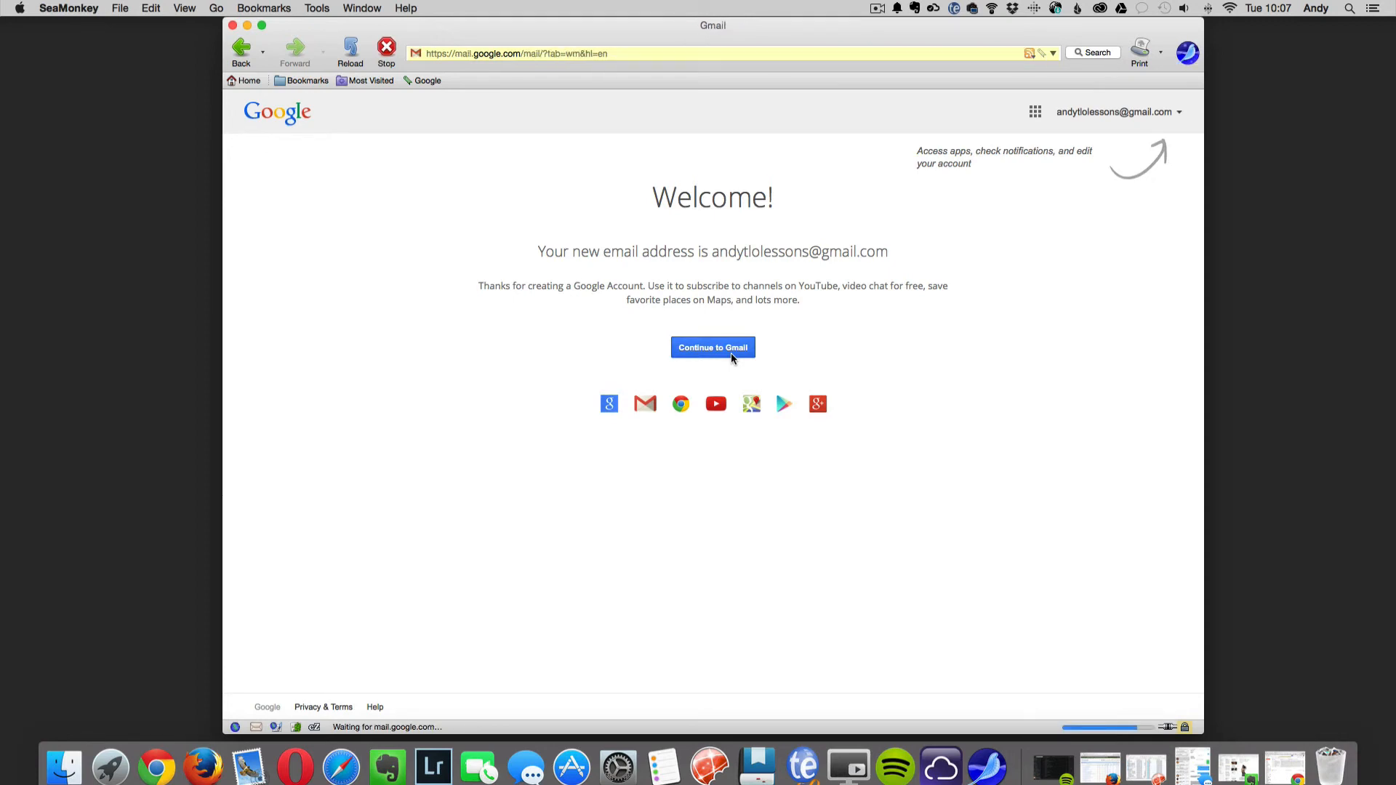
pyautogui.click(711, 348)
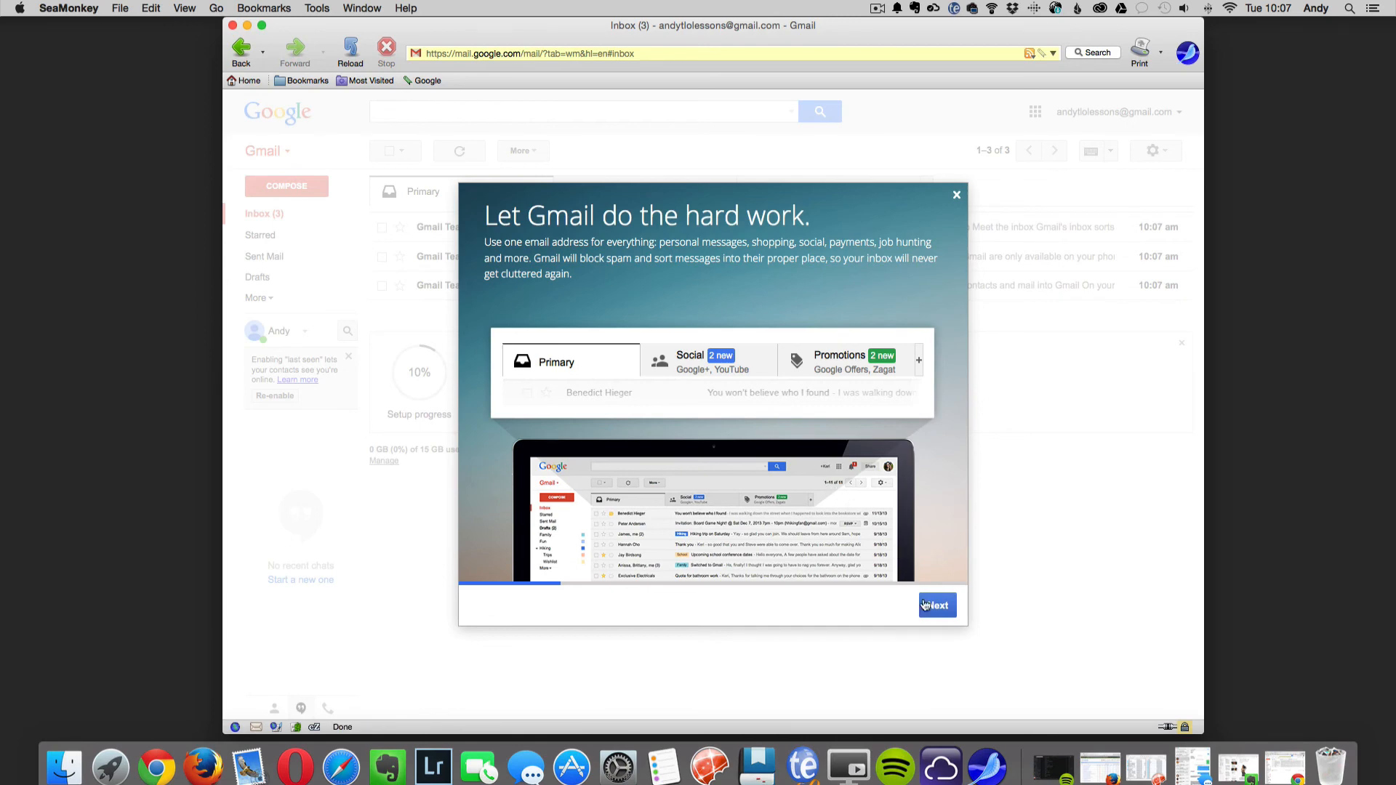
# Advance the welcome tour two slides, reaching the inbox themes slide.
pyautogui.click(935, 605)
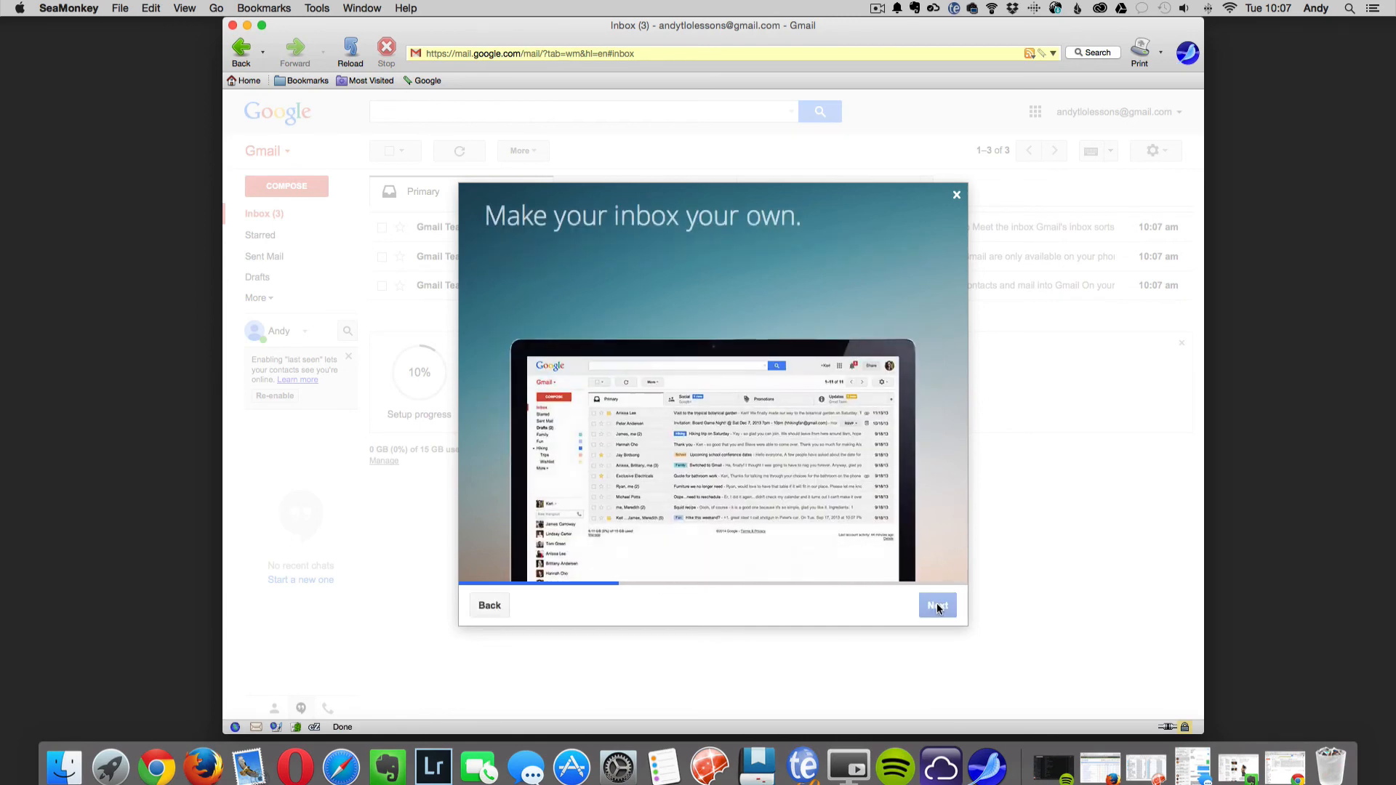
pyautogui.click(935, 605)
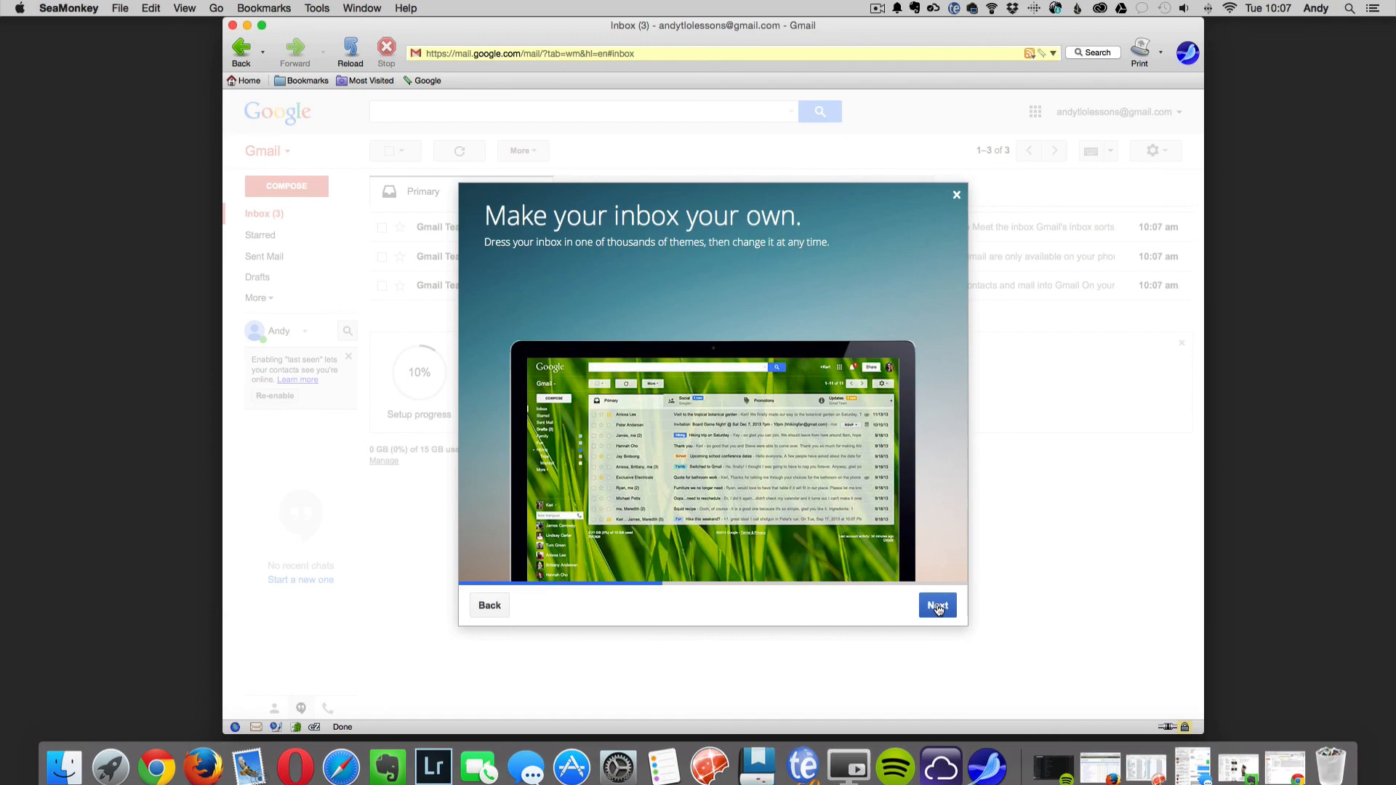